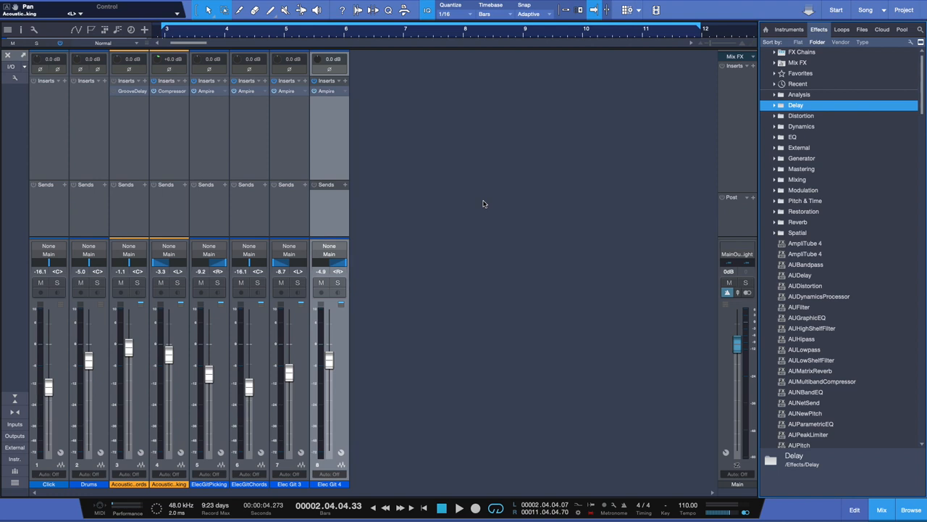
{"action": "mouse_move", "coordinate": [253, 389]}
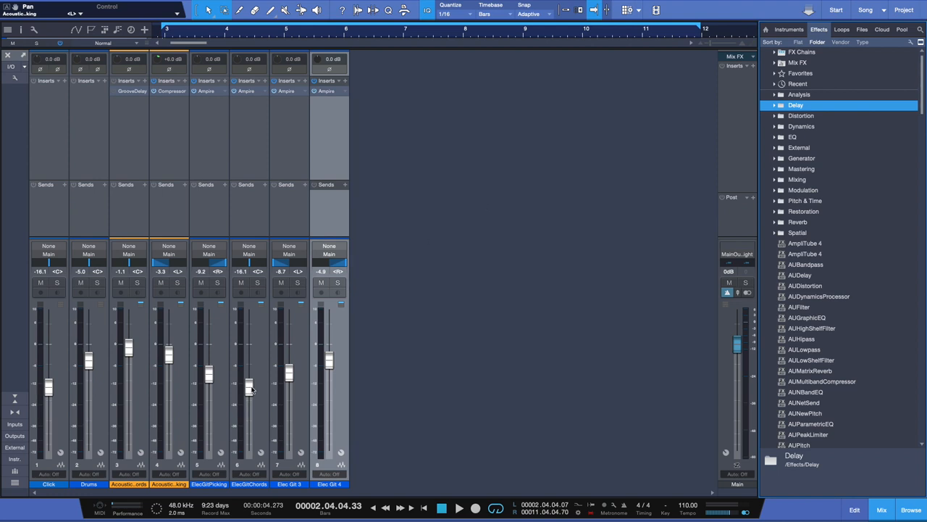
{"action": "mouse_move", "coordinate": [174, 284]}
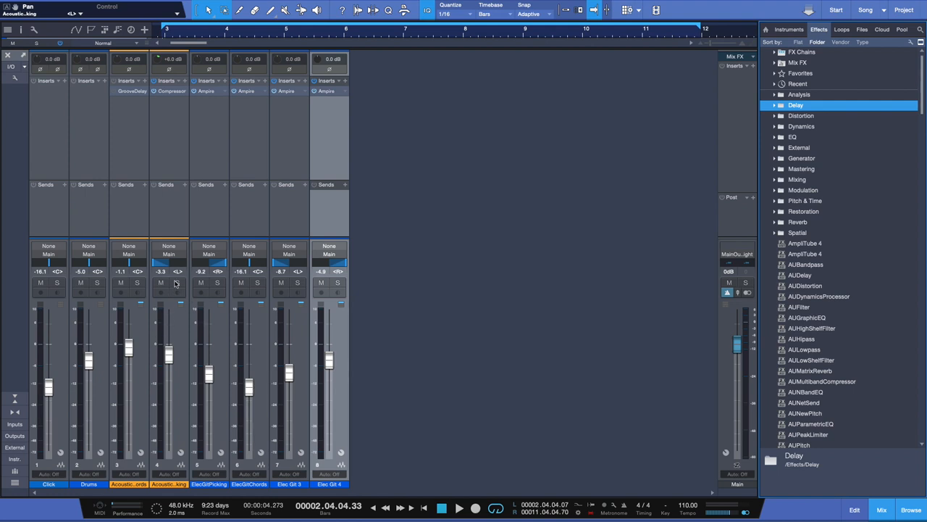
Step: Solo channel 4, the second acoustic guitar, so it plays alone
{"action": "left_click", "coordinate": [177, 283]}
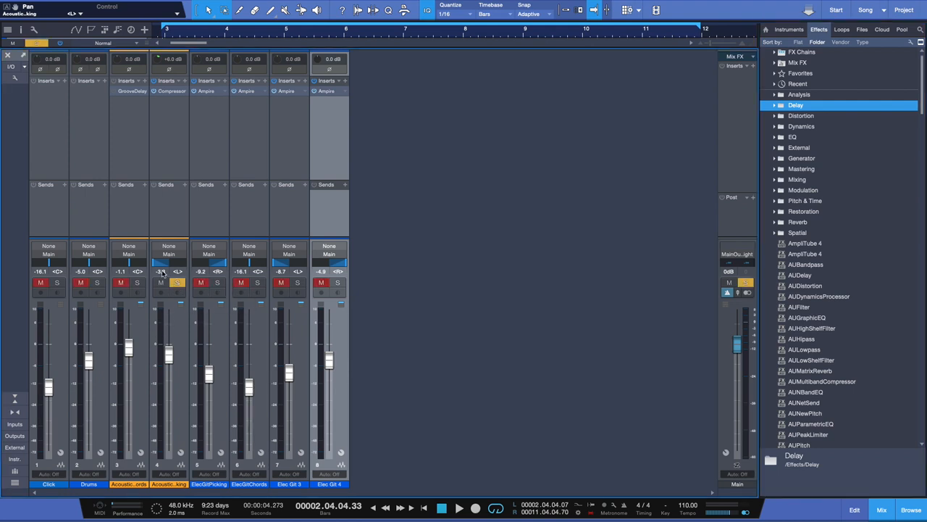
{"action": "left_click_drag", "start_coordinate": [169, 261], "coordinate": [164, 261]}
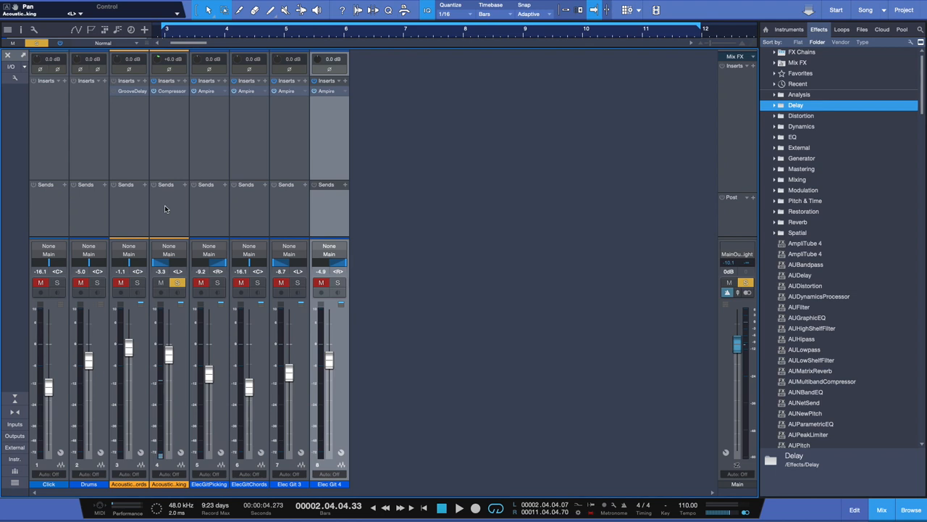
{"action": "mouse_move", "coordinate": [174, 185]}
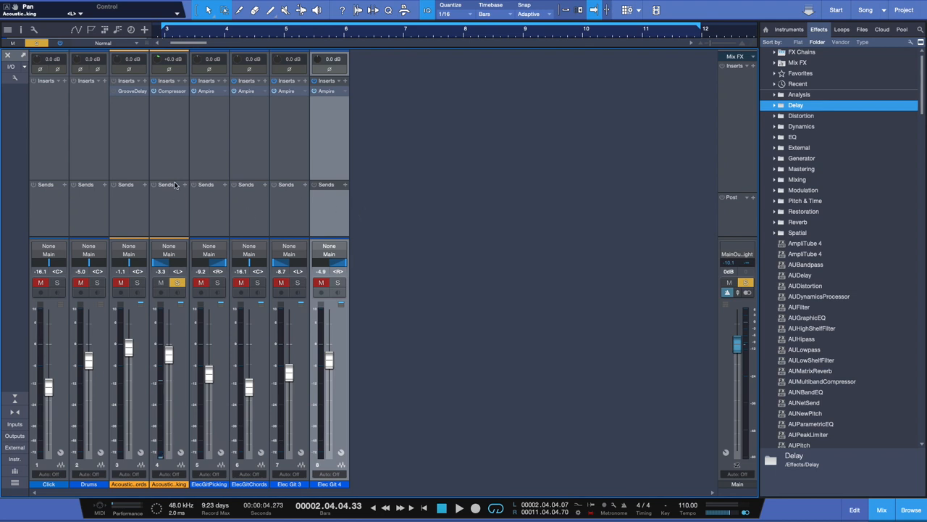
{"action": "mouse_move", "coordinate": [358, 231]}
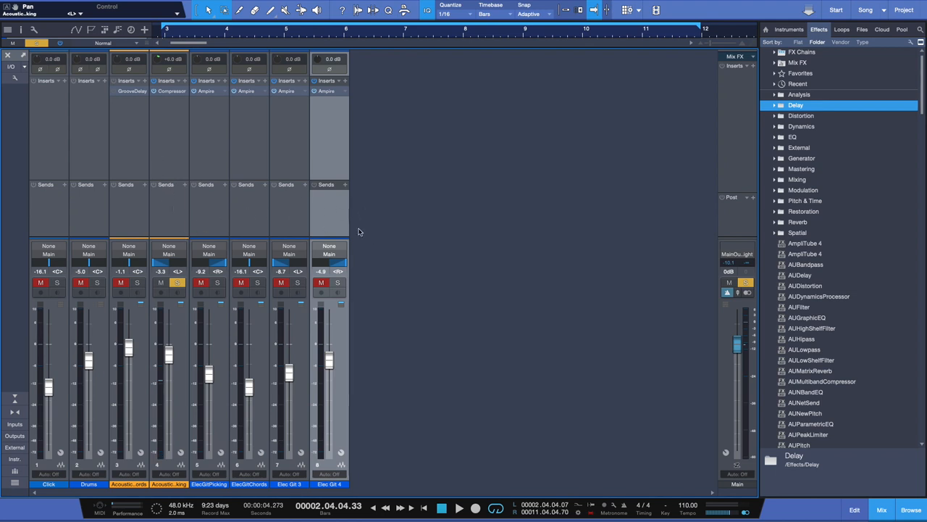
{"action": "mouse_move", "coordinate": [166, 192]}
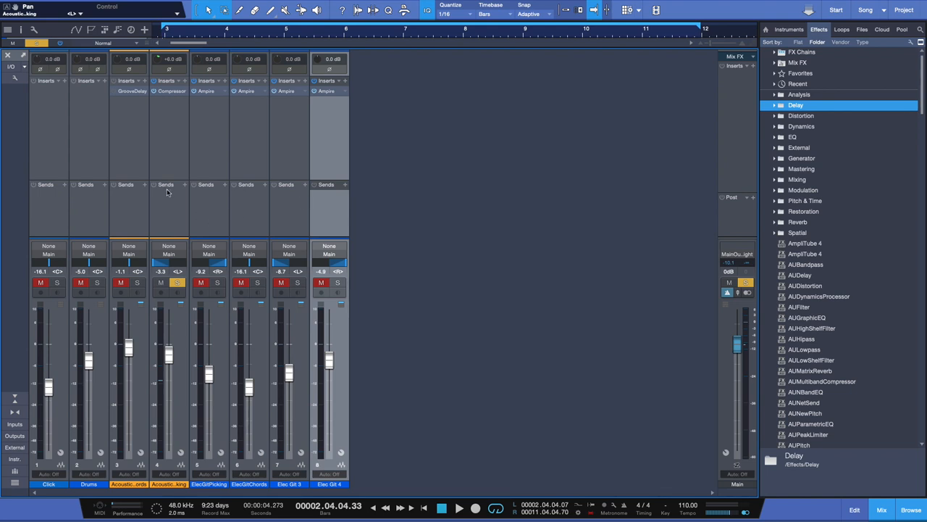
{"action": "mouse_move", "coordinate": [170, 197]}
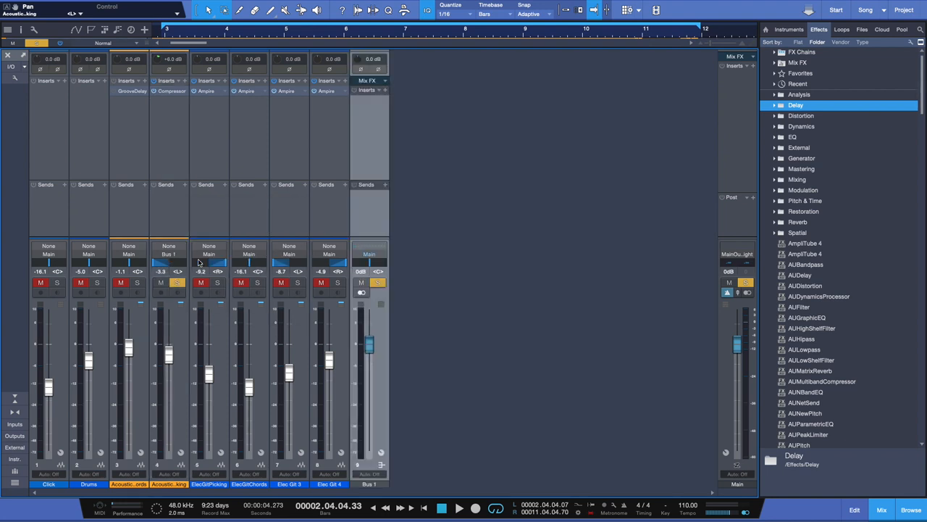
Step: Rename the new bus channel fed by channel 4 to 'Delay'
{"action": "double_click", "coordinate": [369, 484]}
{"action": "type", "text": "Delay"}
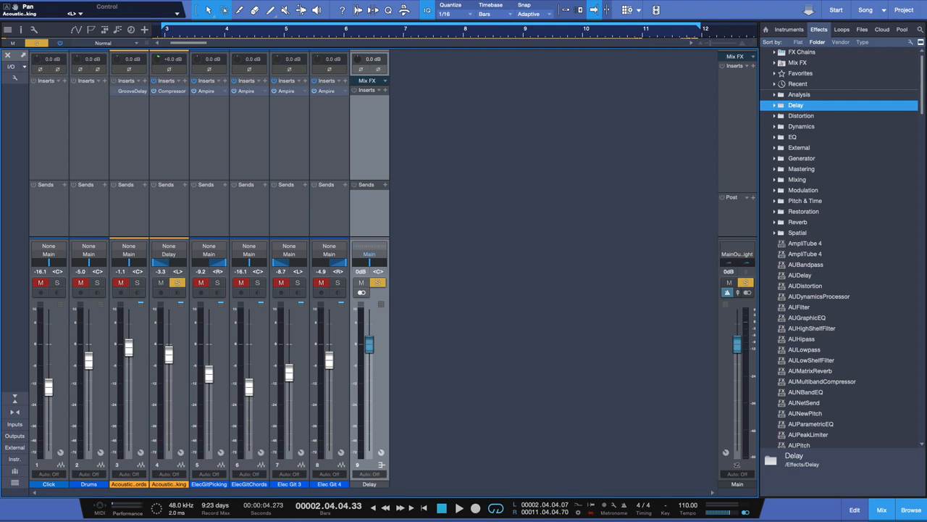
{"action": "mouse_move", "coordinate": [445, 261]}
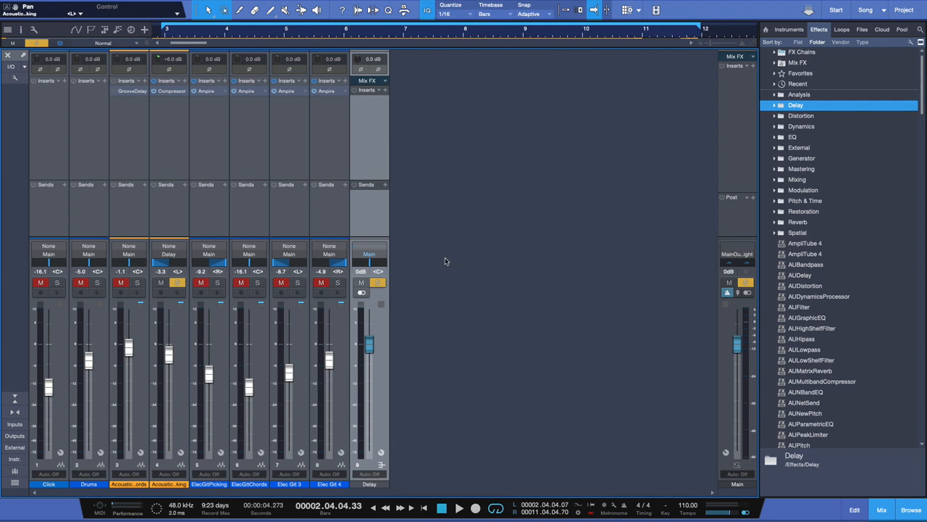
{"action": "mouse_move", "coordinate": [362, 212]}
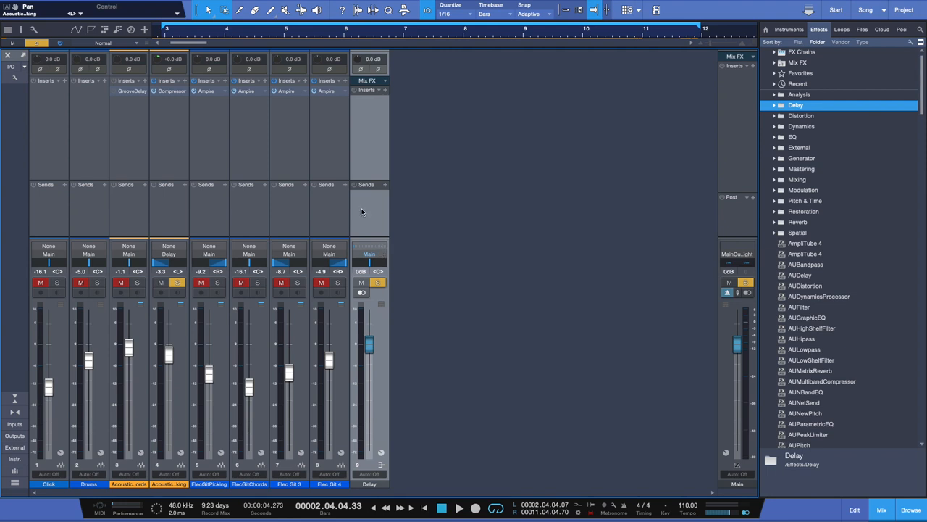
{"action": "mouse_move", "coordinate": [177, 174]}
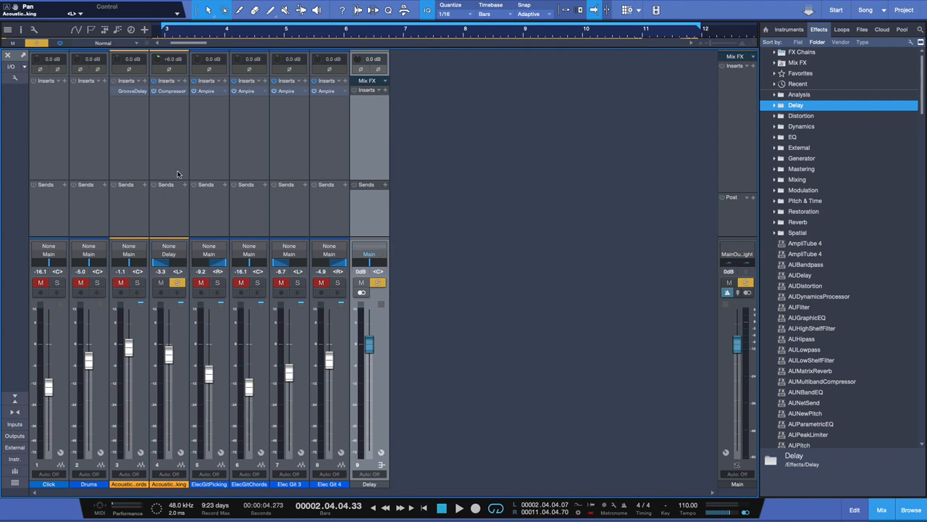
{"action": "mouse_move", "coordinate": [237, 255]}
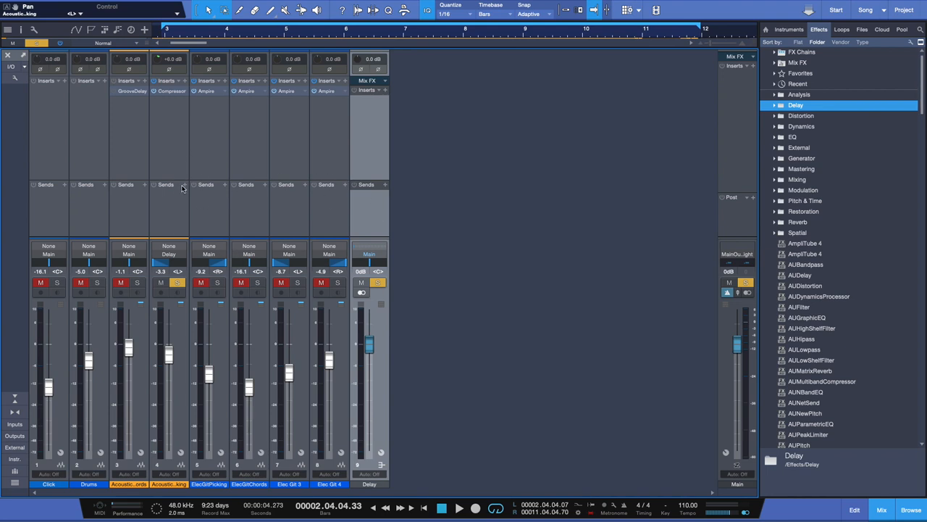
Step: Send channel 4 to the Delay bus at about -1.6 dB and route its output back to Main
{"action": "left_click", "coordinate": [166, 184]}
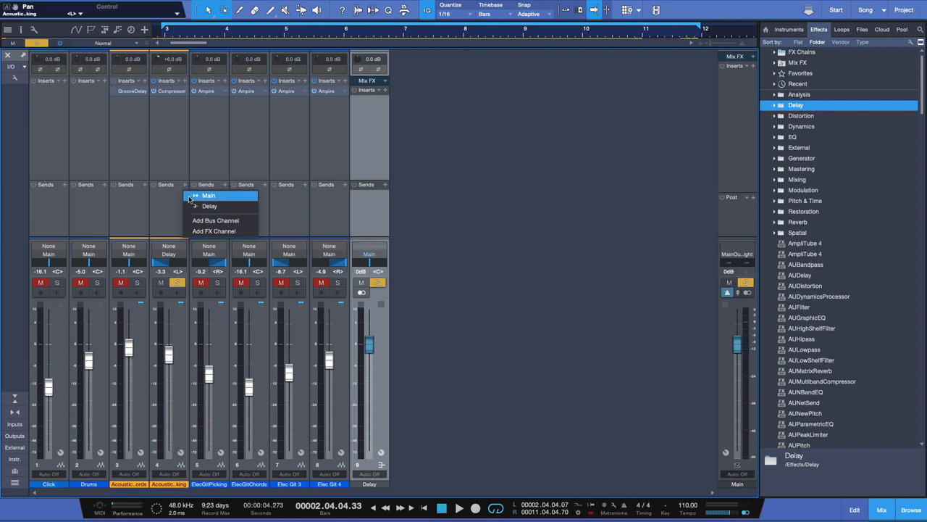
{"action": "mouse_move", "coordinate": [210, 206]}
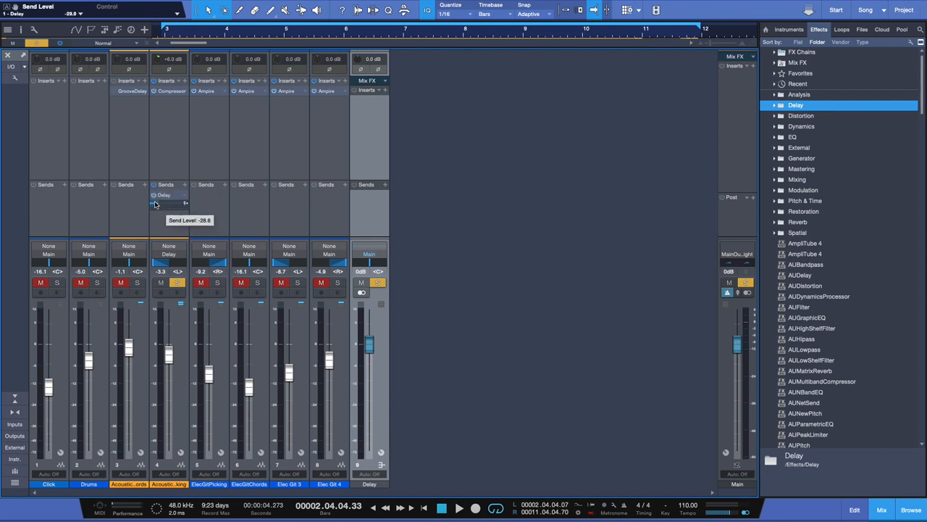
{"action": "left_click_drag", "start_coordinate": [154, 203], "coordinate": [185, 204]}
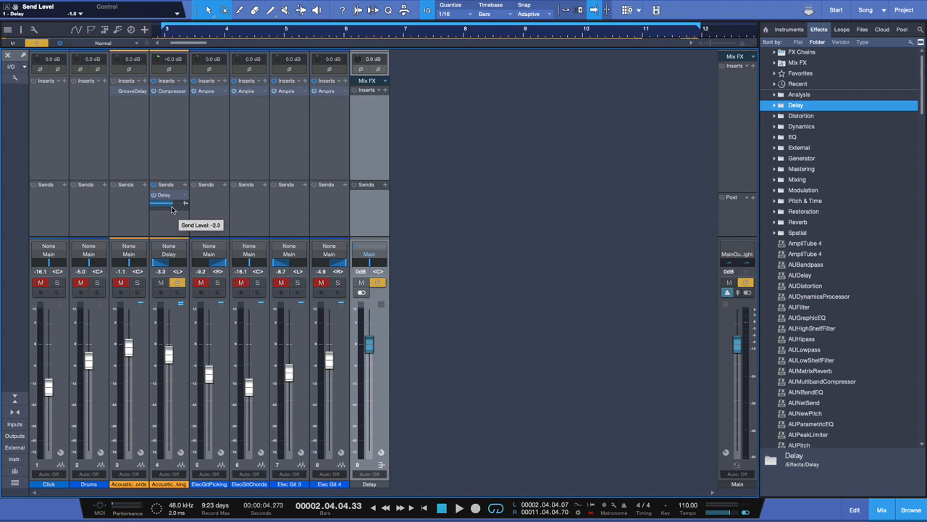
{"action": "left_click_drag", "start_coordinate": [171, 205], "coordinate": [172, 208]}
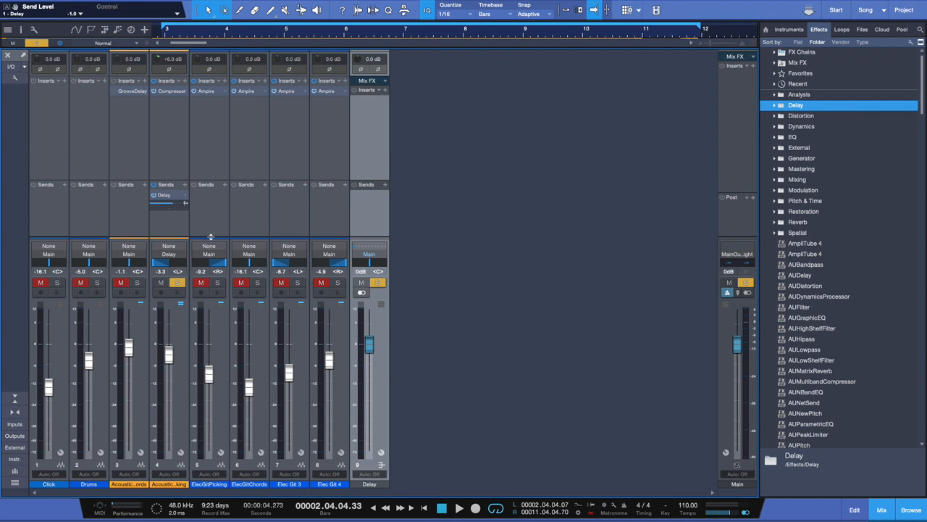
{"action": "left_click_drag", "start_coordinate": [170, 204], "coordinate": [169, 204]}
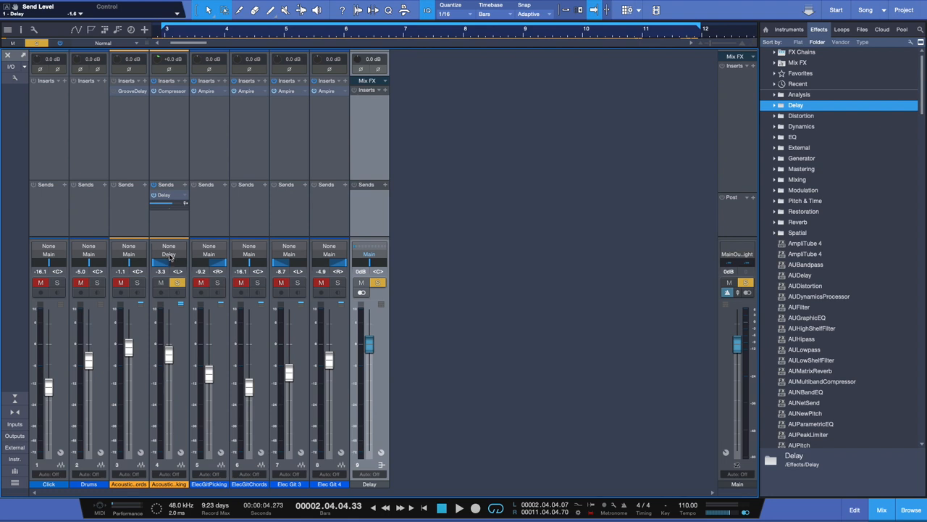
{"action": "left_click", "coordinate": [169, 253]}
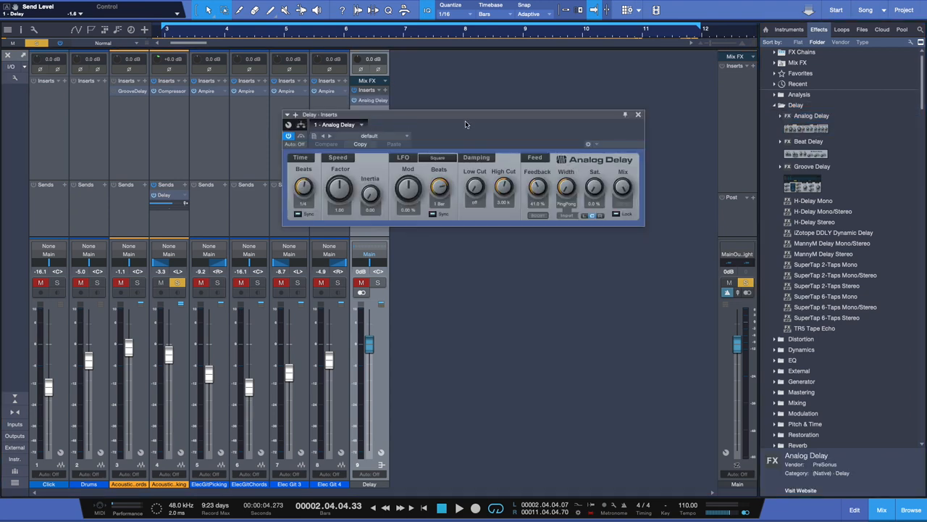
Step: Move the newly inserted Analog Delay window aside, off the mixer channels
{"action": "left_click_drag", "start_coordinate": [464, 115], "coordinate": [568, 155]}
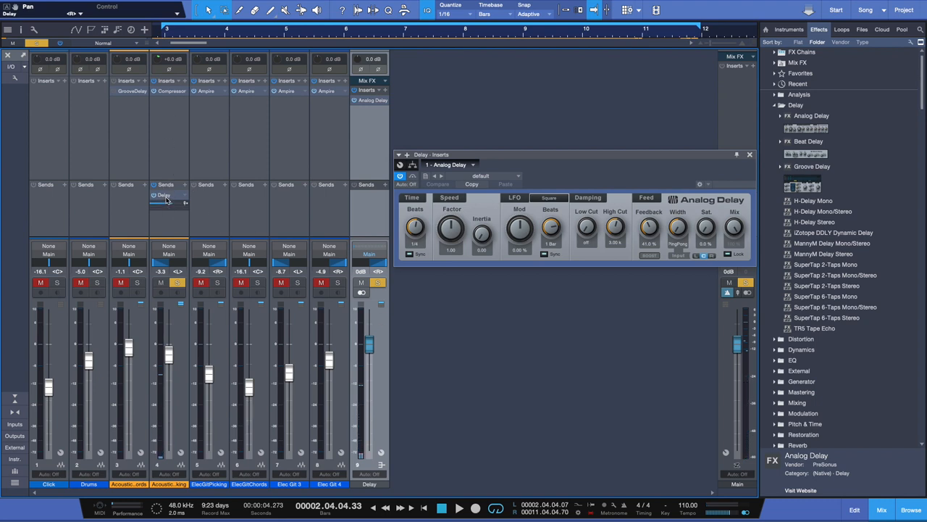
{"action": "mouse_move", "coordinate": [176, 201]}
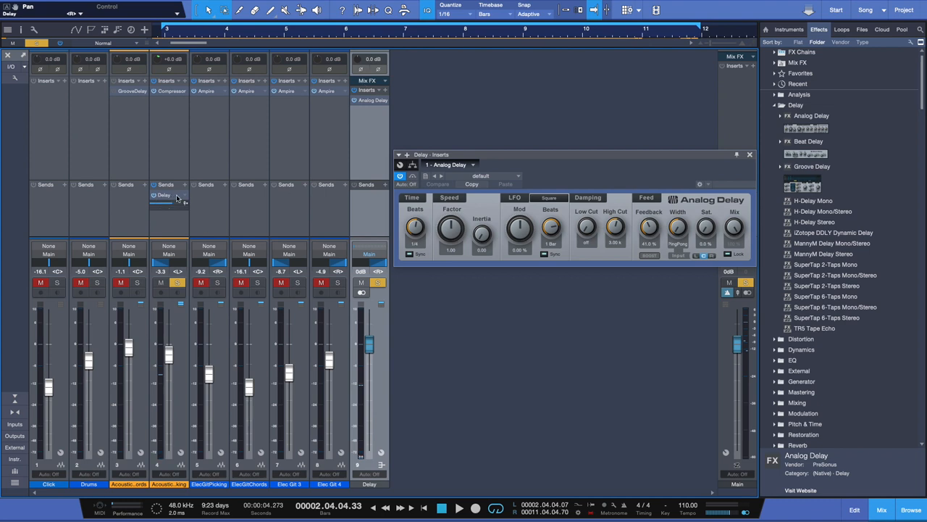
Step: Readjust channel 4's Delay send, sweeping it down and back up to settle at -2.3 dB
{"action": "left_click_drag", "start_coordinate": [174, 204], "coordinate": [154, 203]}
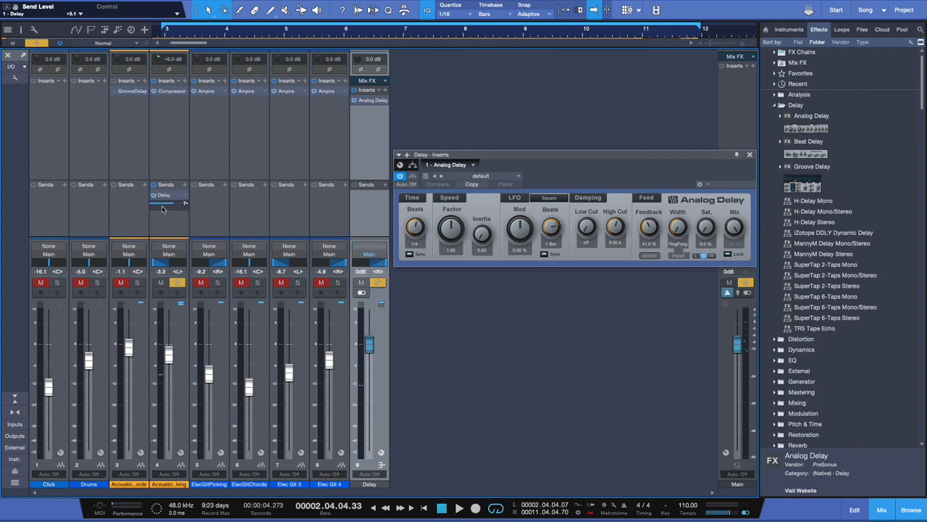
{"action": "left_click_drag", "start_coordinate": [158, 203], "coordinate": [158, 206]}
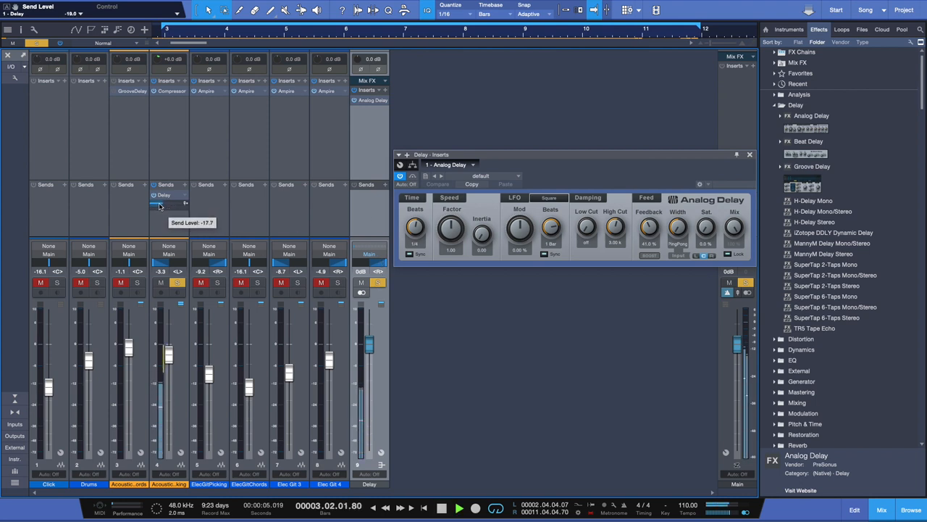
{"action": "left_click_drag", "start_coordinate": [157, 207], "coordinate": [149, 207]}
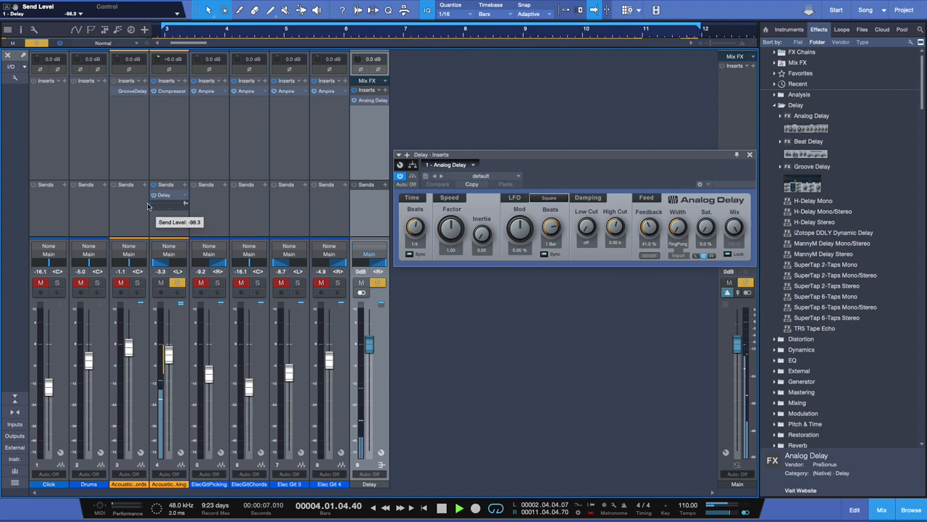
{"action": "left_click_drag", "start_coordinate": [154, 205], "coordinate": [159, 205]}
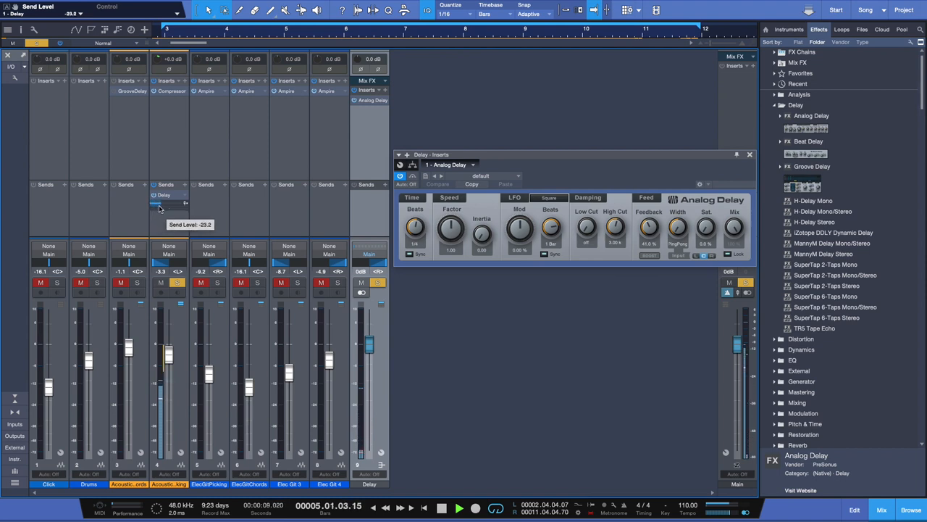
{"action": "left_click_drag", "start_coordinate": [156, 205], "coordinate": [184, 204]}
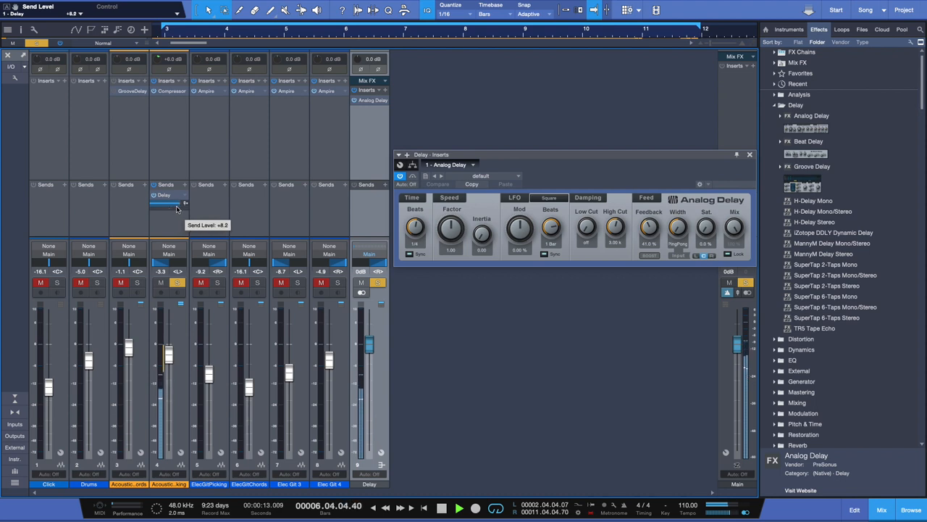
{"action": "left_click_drag", "start_coordinate": [185, 204], "coordinate": [169, 204]}
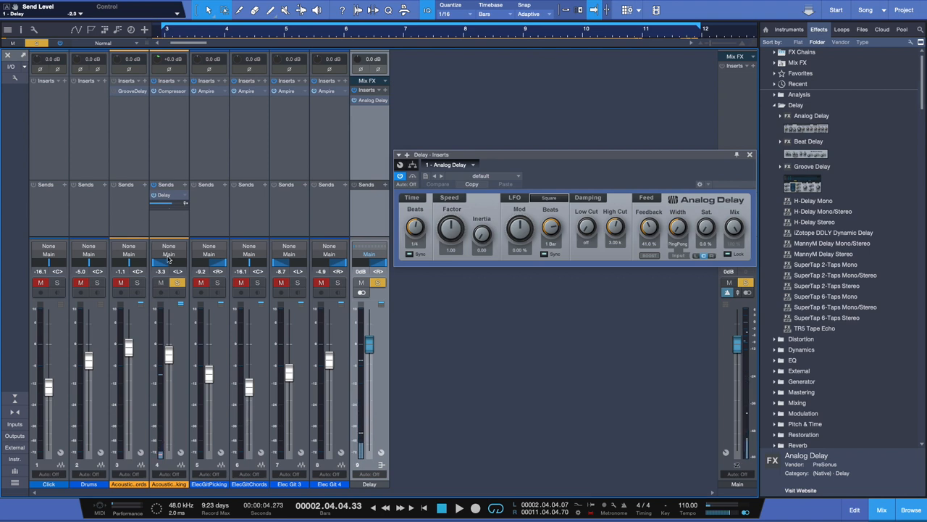
{"action": "left_click_drag", "start_coordinate": [170, 204], "coordinate": [167, 204]}
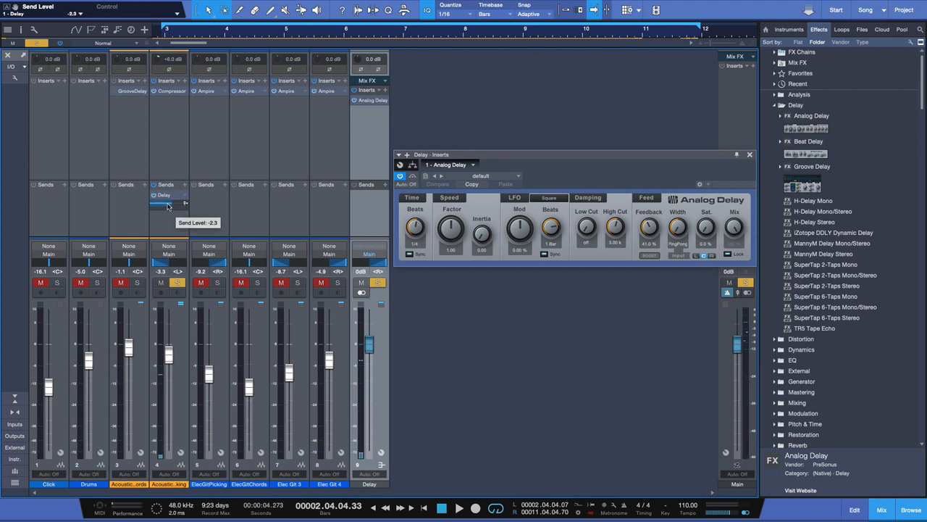
{"action": "mouse_move", "coordinate": [365, 192]}
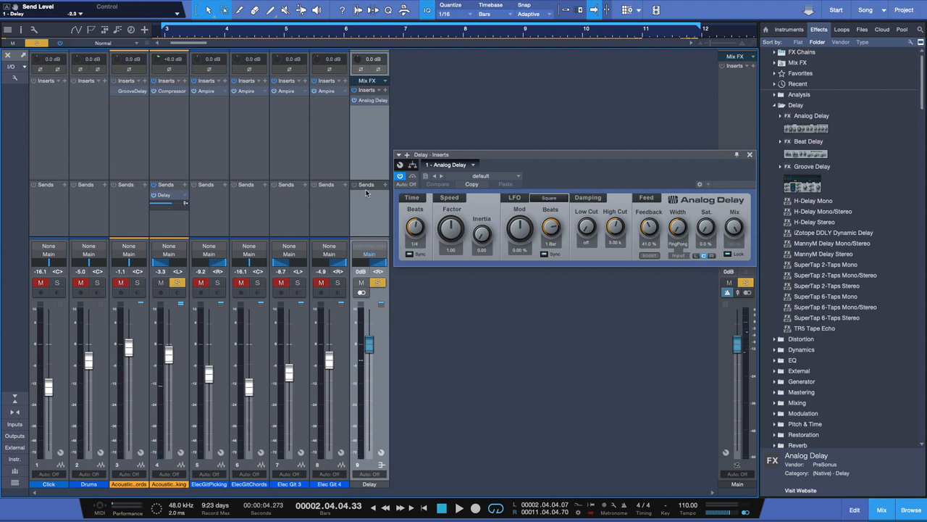
{"action": "mouse_move", "coordinate": [457, 190]}
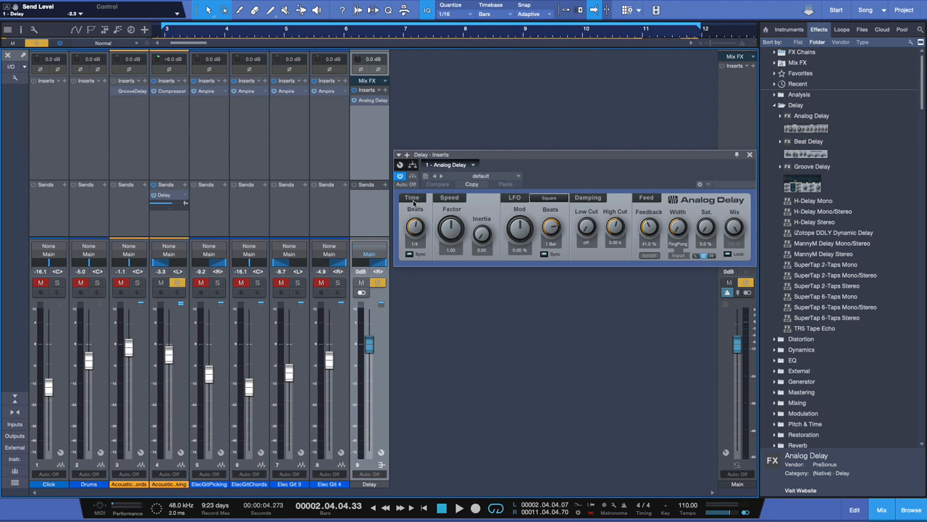
{"action": "mouse_move", "coordinate": [415, 206]}
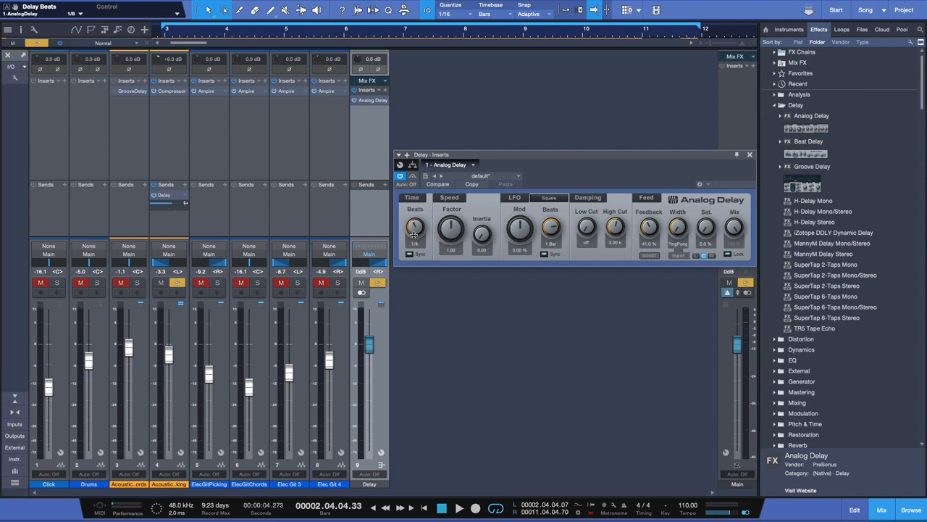
Step: Try shorter Analog Delay beat times, return to 1/4, and lower feedback to 31.5%
{"action": "left_click_drag", "start_coordinate": [415, 228], "coordinate": [416, 261]}
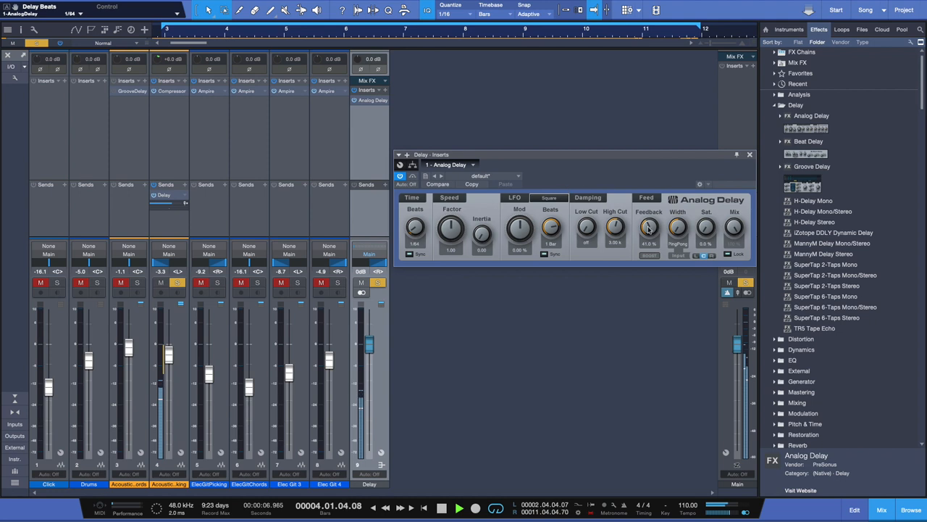
{"action": "left_click_drag", "start_coordinate": [650, 226], "coordinate": [649, 221]}
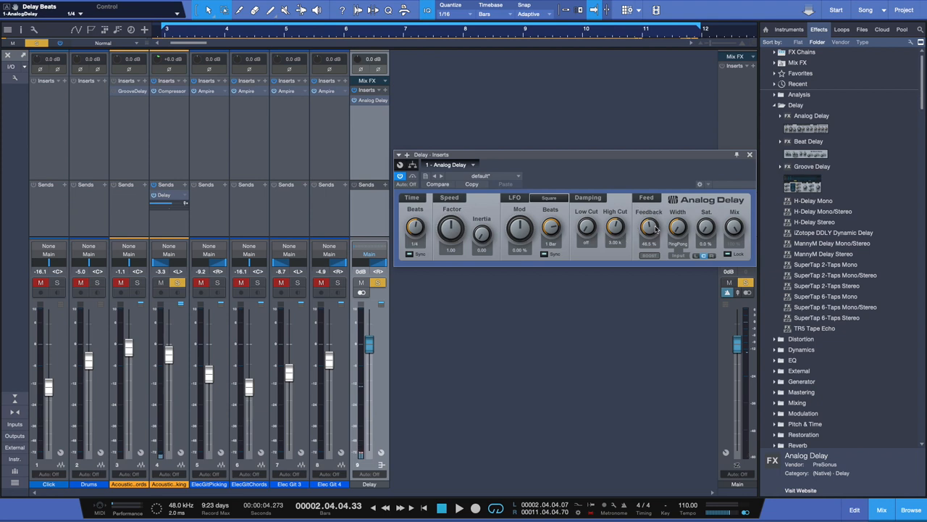
{"action": "left_click_drag", "start_coordinate": [649, 226], "coordinate": [649, 221]}
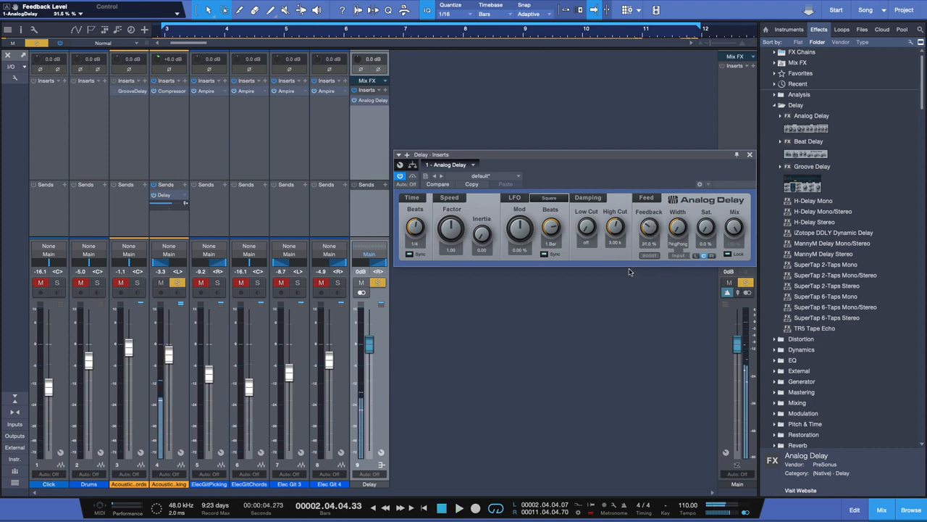
{"action": "mouse_move", "coordinate": [667, 227]}
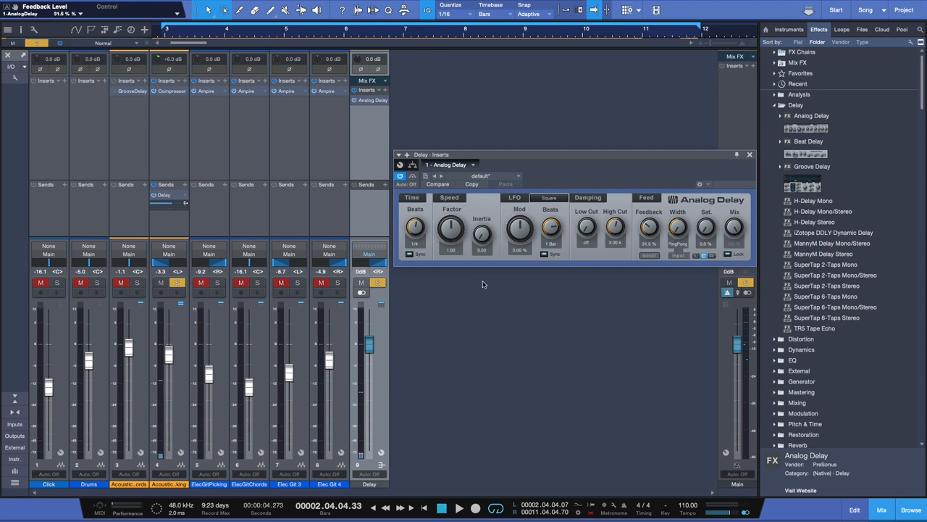
Step: Close the Analog Delay window and raise channel 3's volume to +1.1 dB
{"action": "left_click", "coordinate": [750, 154]}
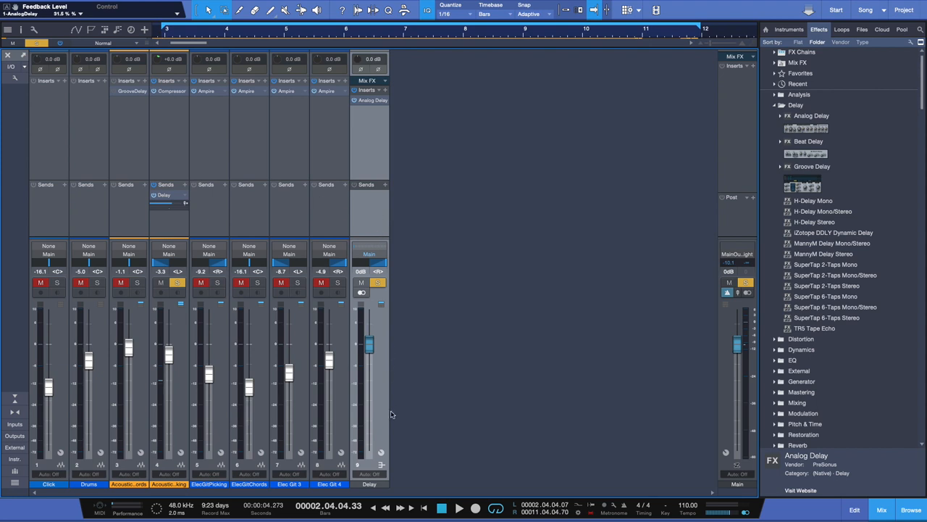
{"action": "mouse_move", "coordinate": [92, 219]}
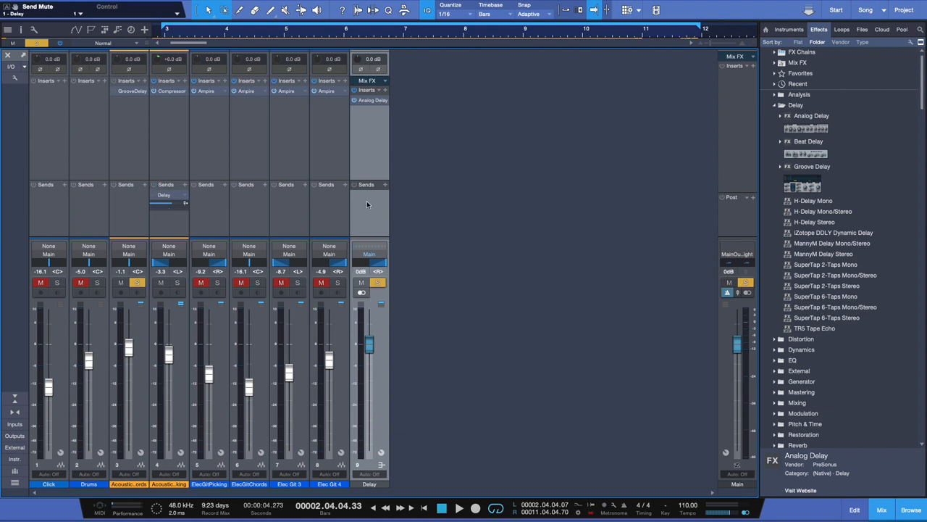
{"action": "mouse_move", "coordinate": [160, 221]}
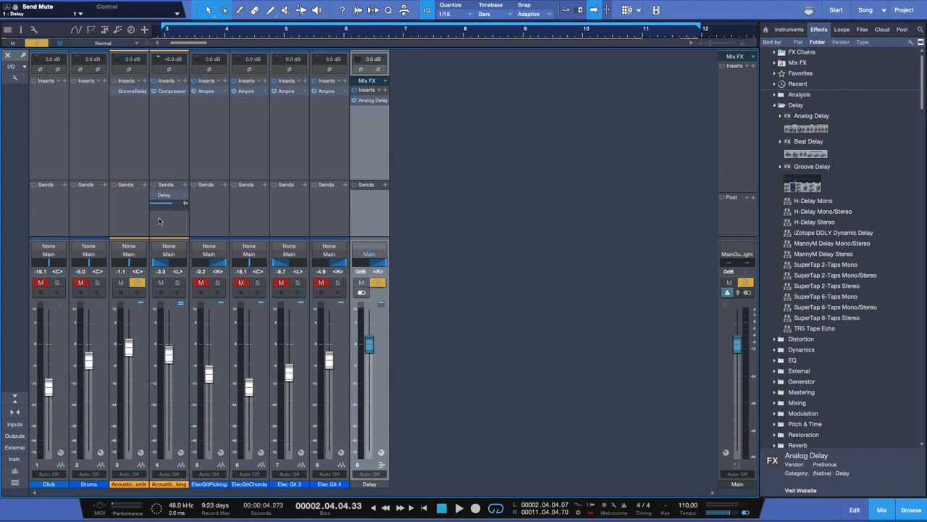
{"action": "mouse_move", "coordinate": [189, 288]}
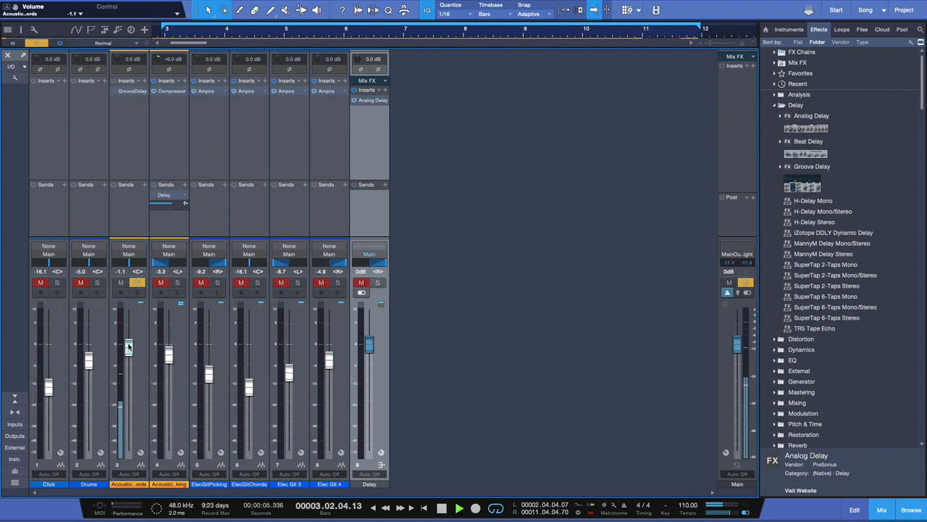
{"action": "left_click_drag", "start_coordinate": [128, 348], "coordinate": [128, 339]}
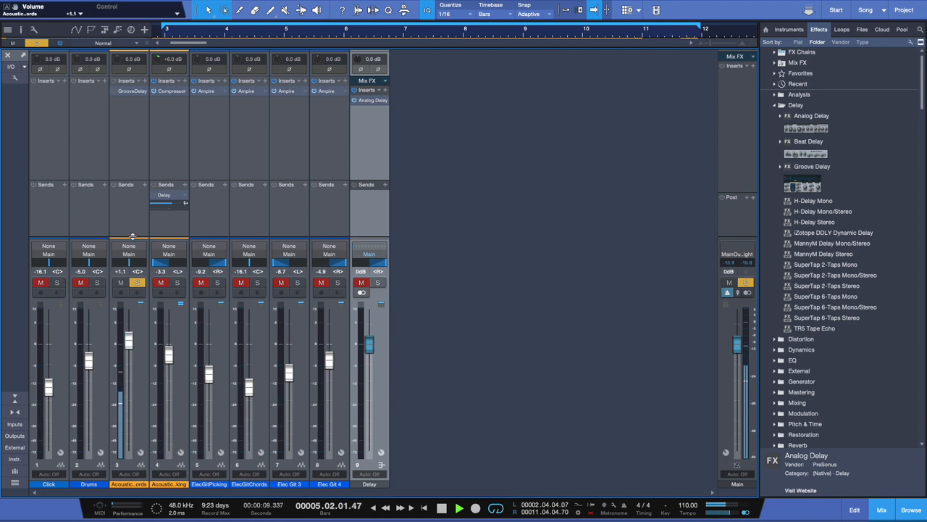
{"action": "left_click", "coordinate": [459, 507]}
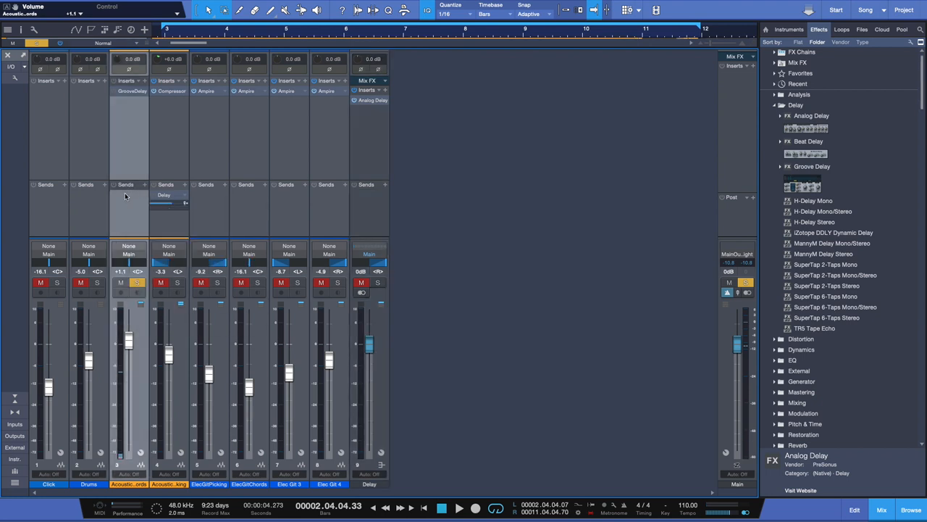
Step: Add a send from channel 3 to the Delay bus
{"action": "left_click", "coordinate": [147, 184]}
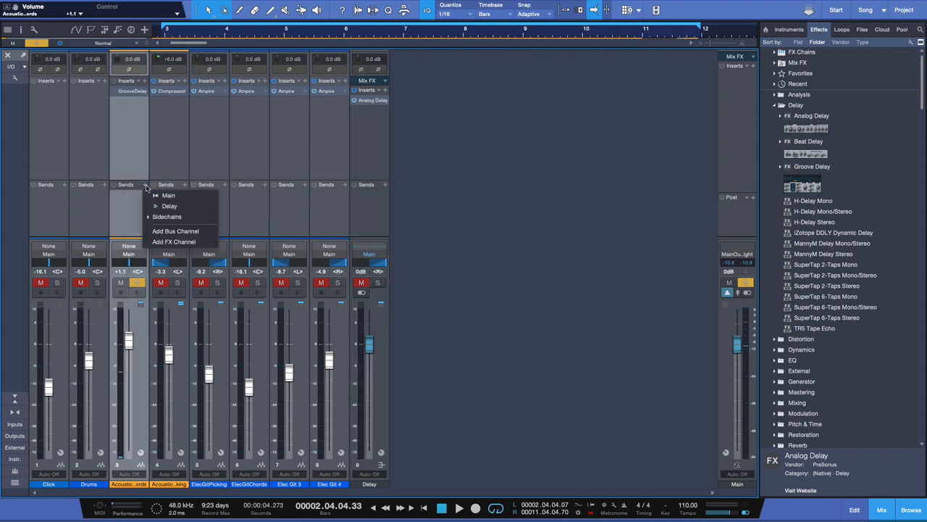
{"action": "mouse_move", "coordinate": [169, 206]}
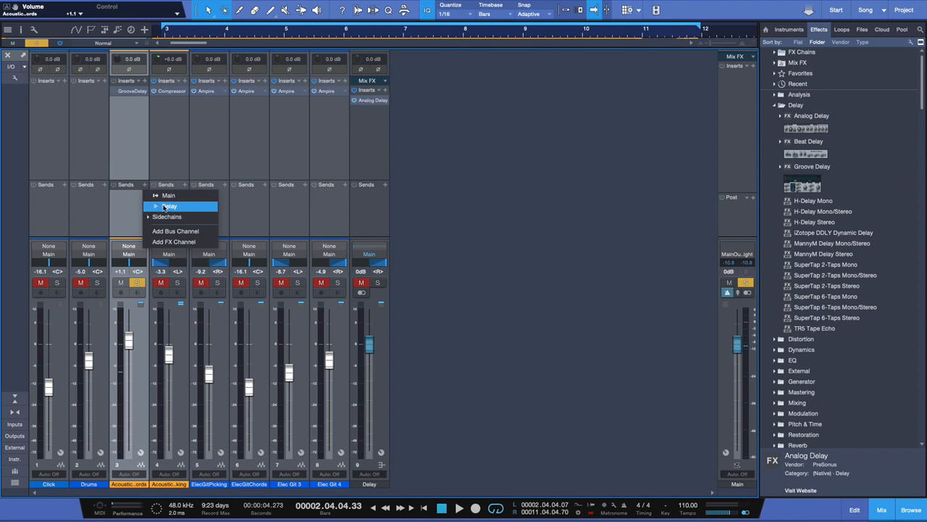
{"action": "left_click", "coordinate": [169, 205]}
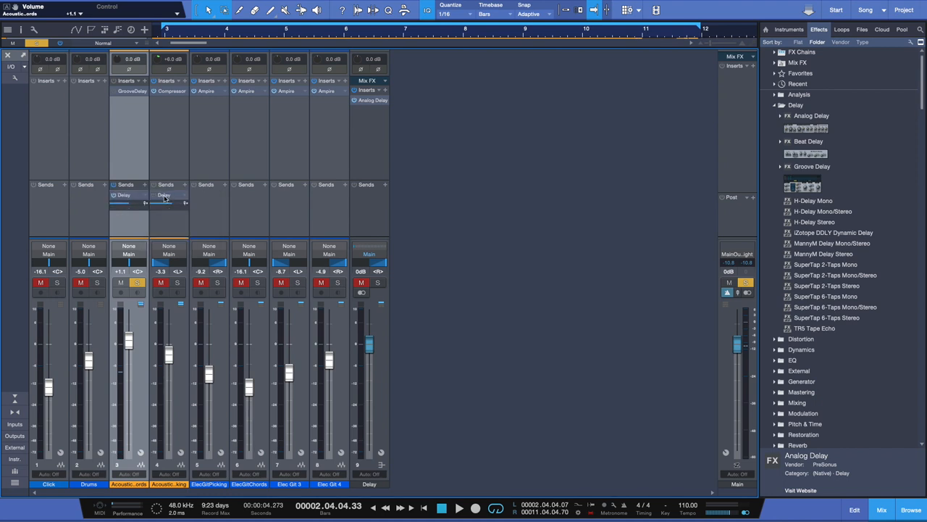
{"action": "mouse_move", "coordinate": [377, 283]}
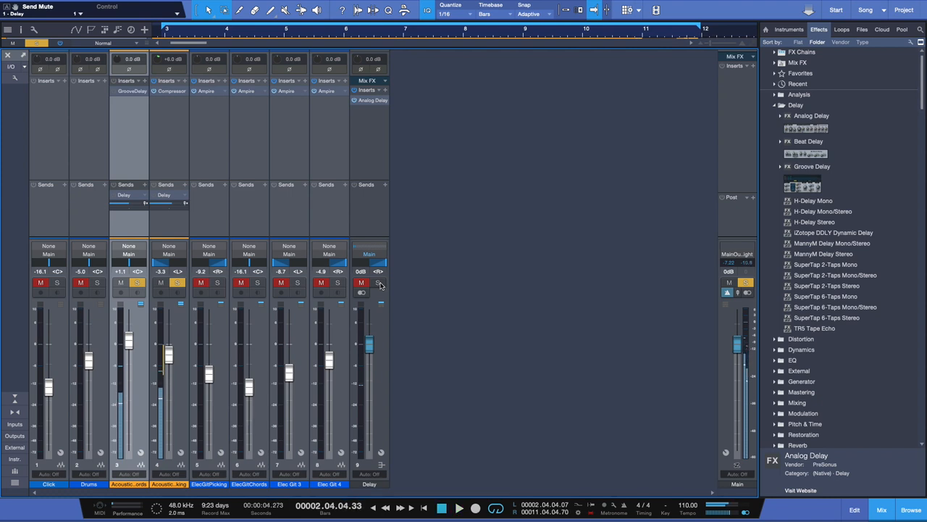
{"action": "left_click", "coordinate": [378, 283]}
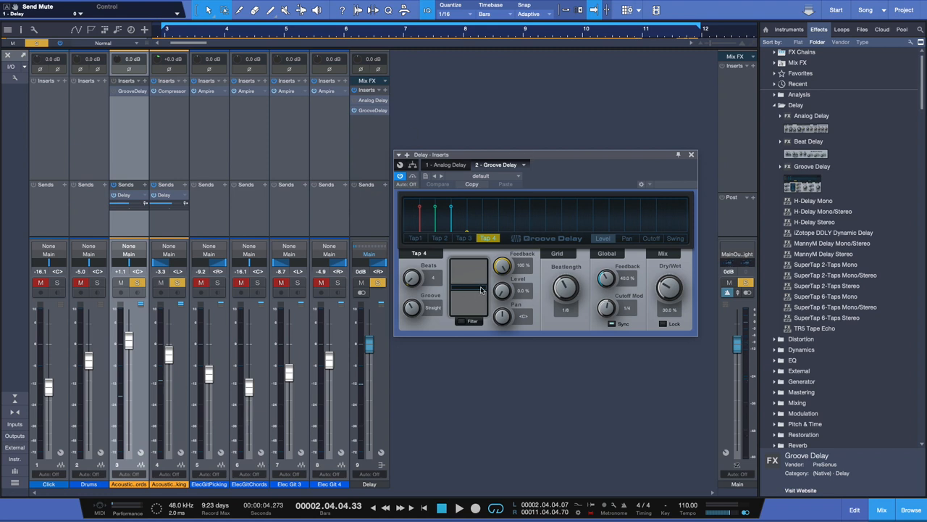
{"action": "mouse_move", "coordinate": [566, 179]}
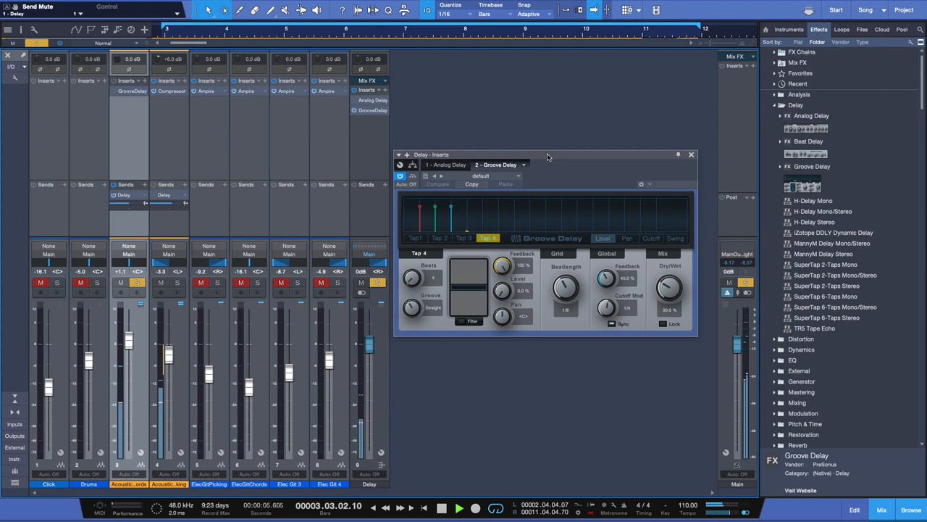
Step: Adjust Tap 4 of the Groove Delay inserted after Analog Delay on the Delay bus
{"action": "left_click_drag", "start_coordinate": [112, 204], "coordinate": [134, 204]}
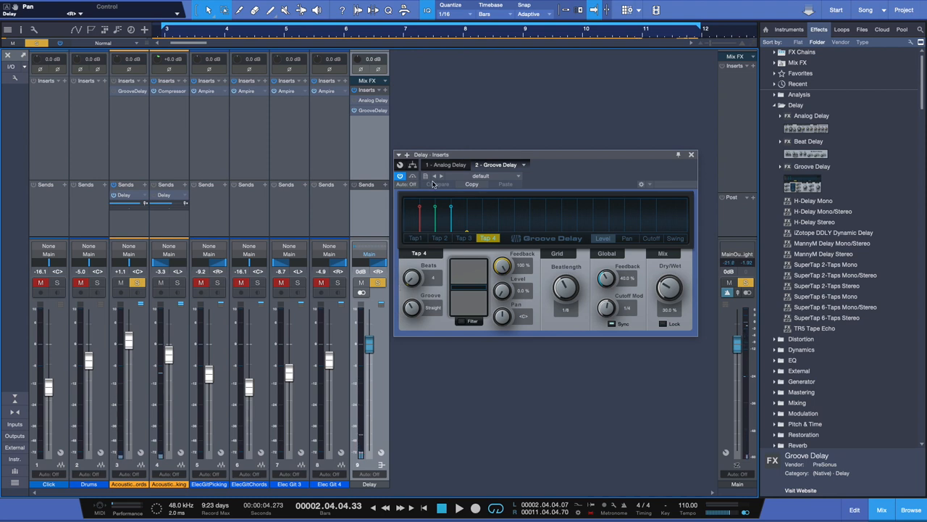
{"action": "mouse_move", "coordinate": [655, 177]}
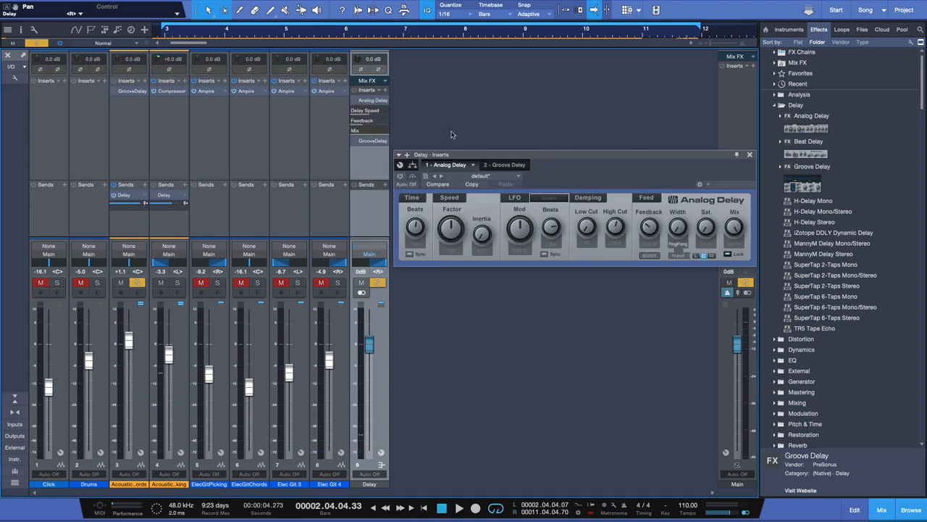
{"action": "left_click_drag", "start_coordinate": [449, 154], "coordinate": [304, 155]}
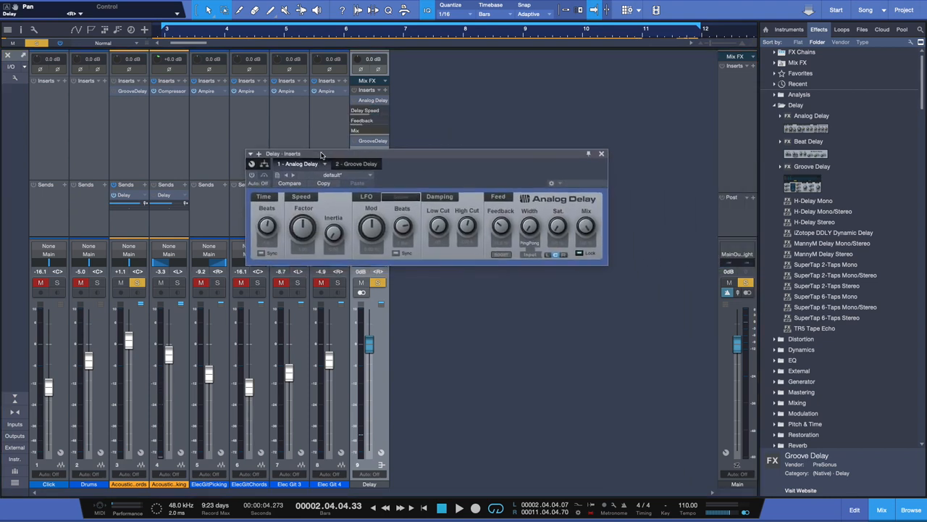
{"action": "left_click_drag", "start_coordinate": [428, 154], "coordinate": [427, 158]}
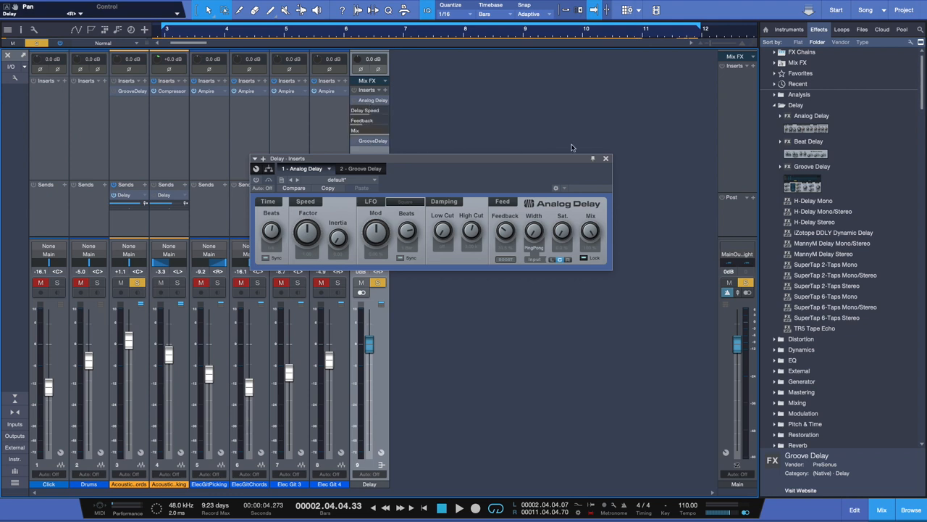
{"action": "left_click", "coordinate": [606, 158]}
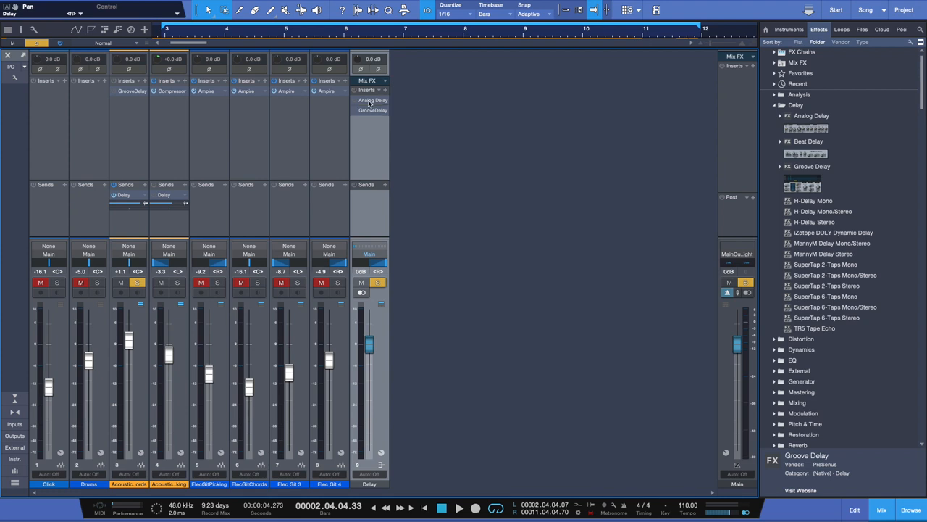
{"action": "left_click", "coordinate": [372, 100]}
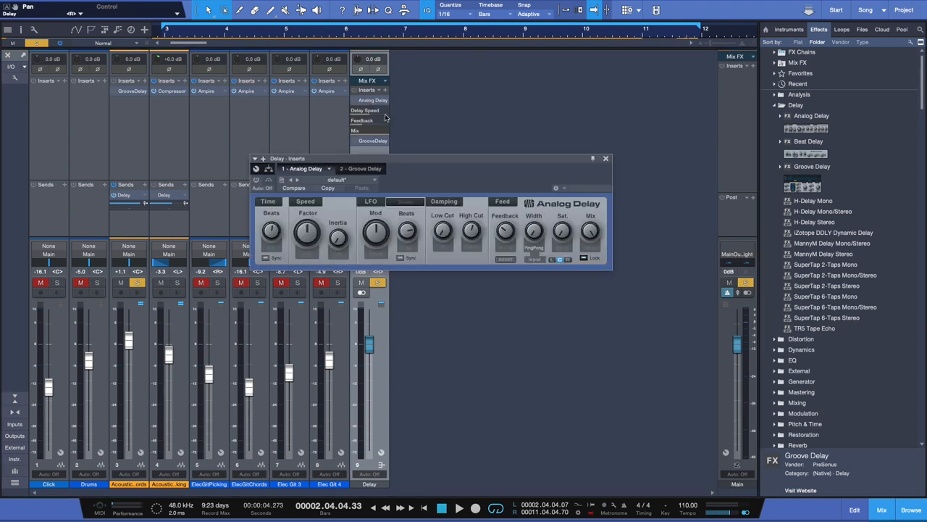
{"action": "mouse_move", "coordinate": [376, 232]}
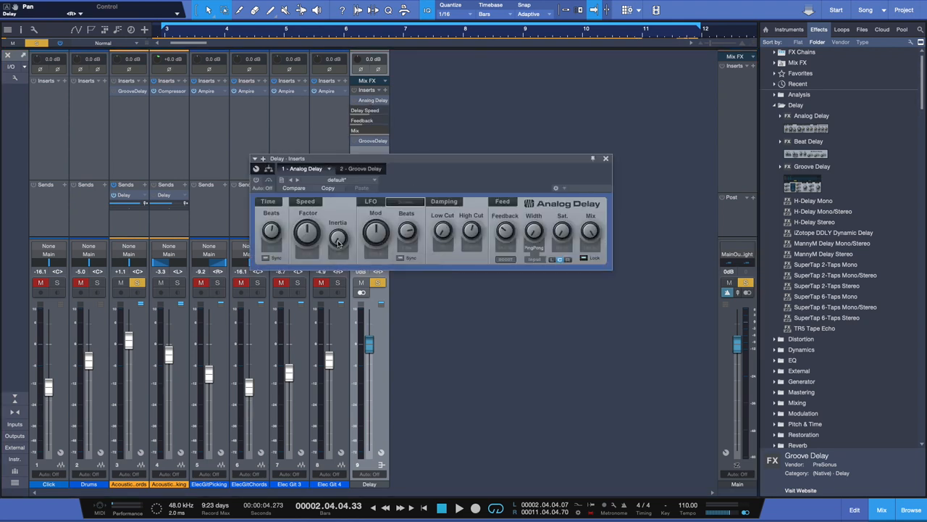
{"action": "mouse_move", "coordinate": [272, 232]}
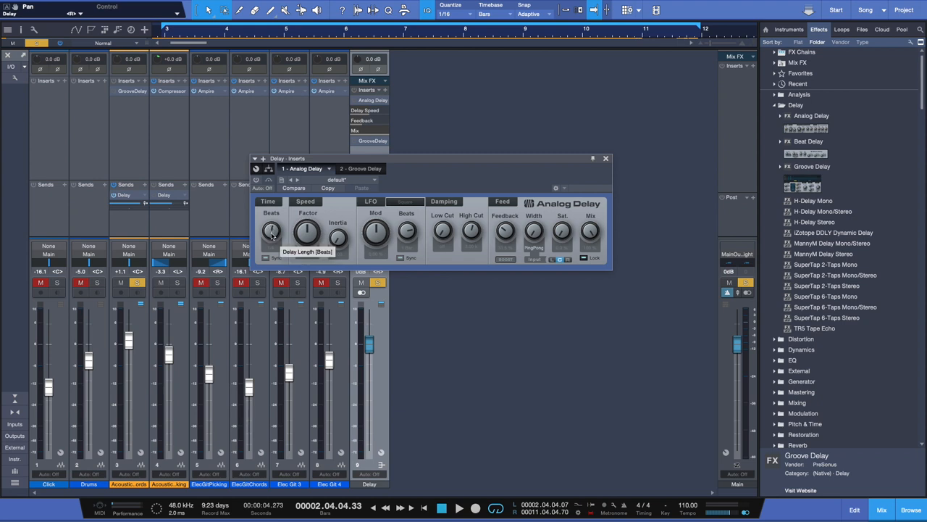
{"action": "mouse_move", "coordinate": [366, 223]}
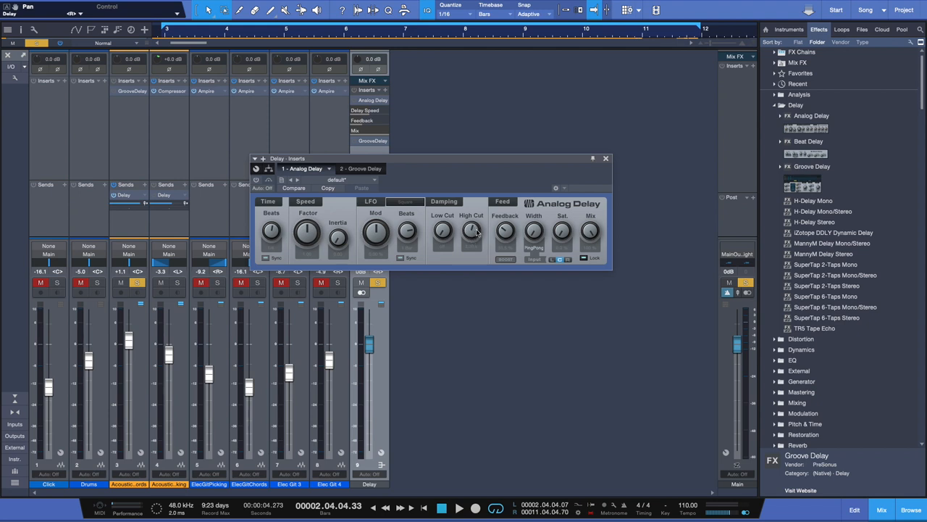
{"action": "mouse_move", "coordinate": [444, 232]}
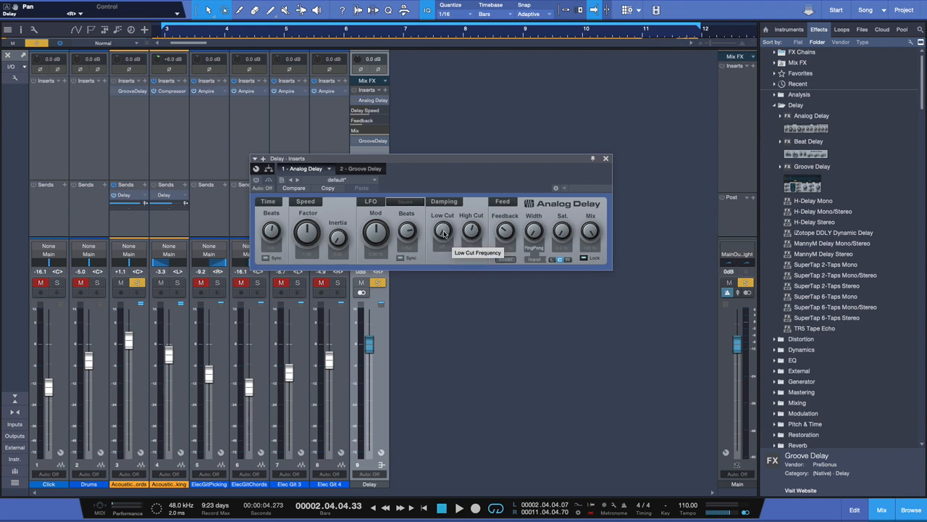
{"action": "mouse_move", "coordinate": [424, 233]}
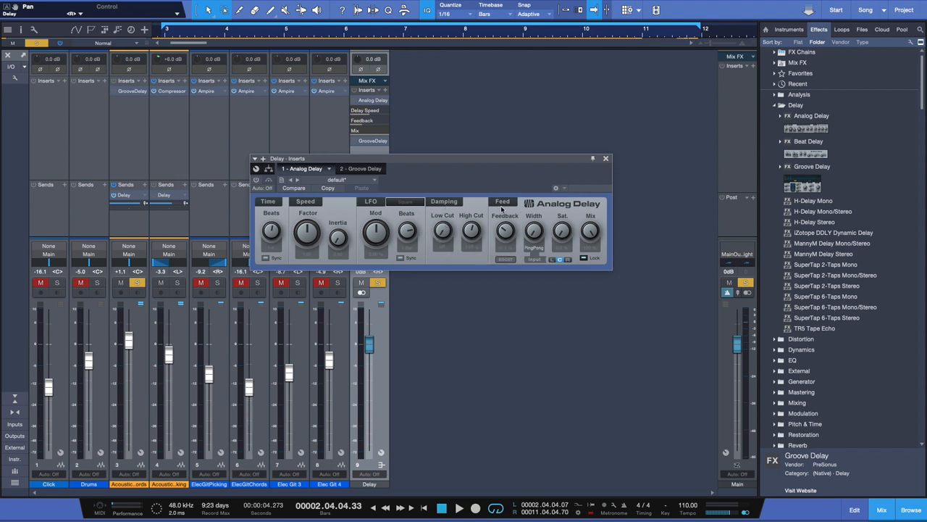
{"action": "mouse_move", "coordinate": [473, 230]}
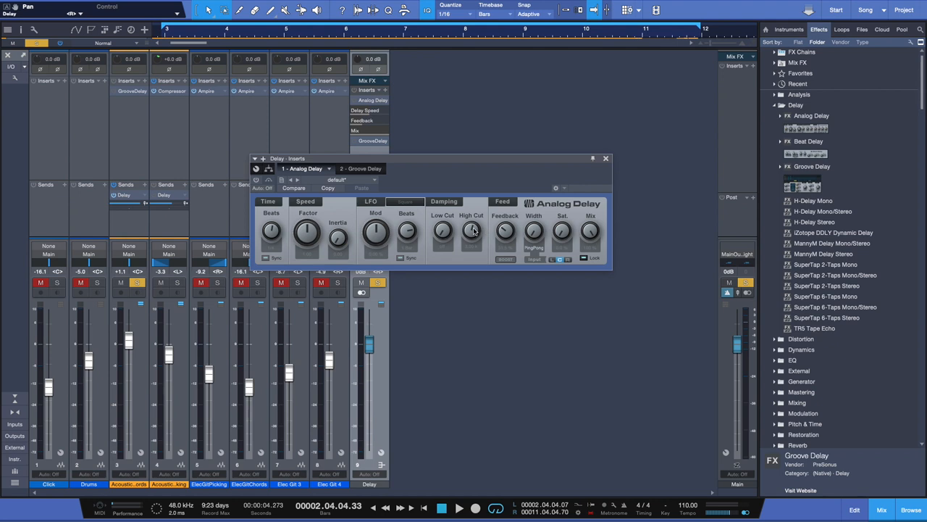
{"action": "mouse_move", "coordinate": [468, 203]}
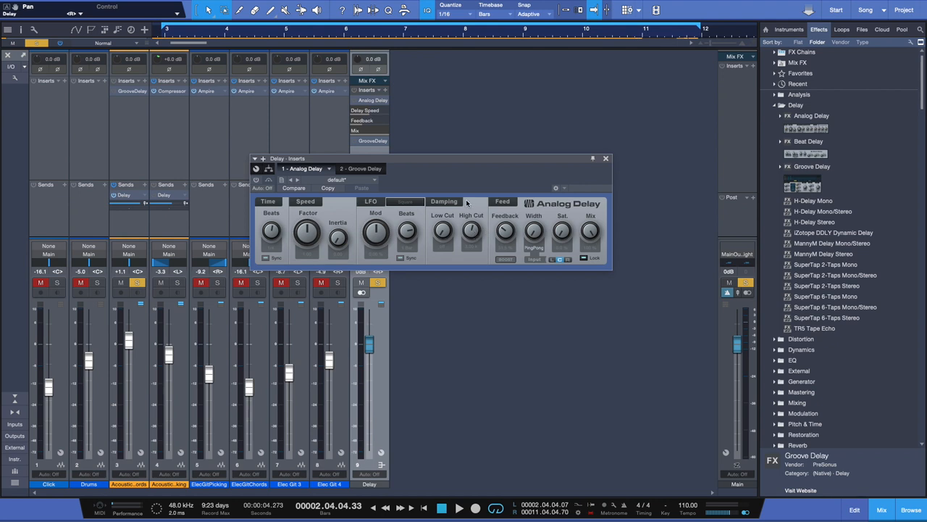
{"action": "mouse_move", "coordinate": [520, 232]}
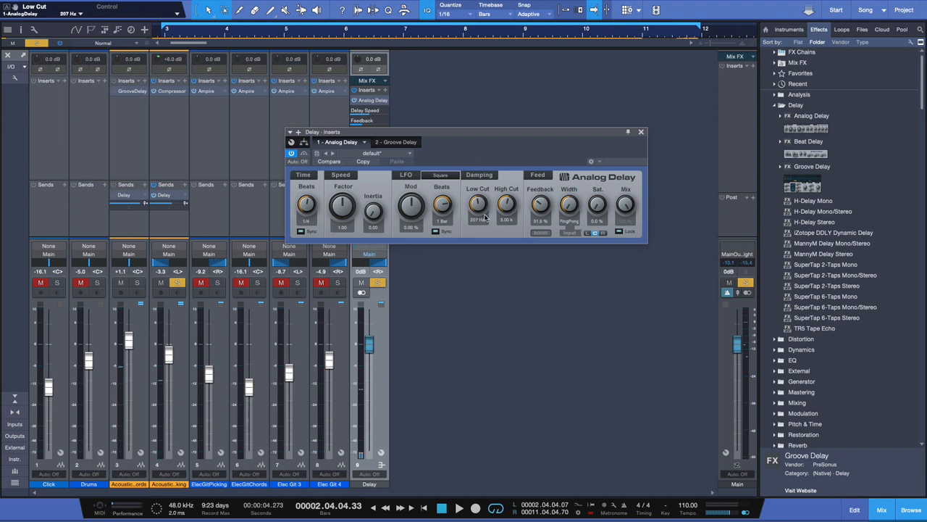
Step: Set Analog Delay high cut to 4.85 k, stereo width 51% and mix 100% wet
{"action": "left_click_drag", "start_coordinate": [506, 205], "coordinate": [506, 195]}
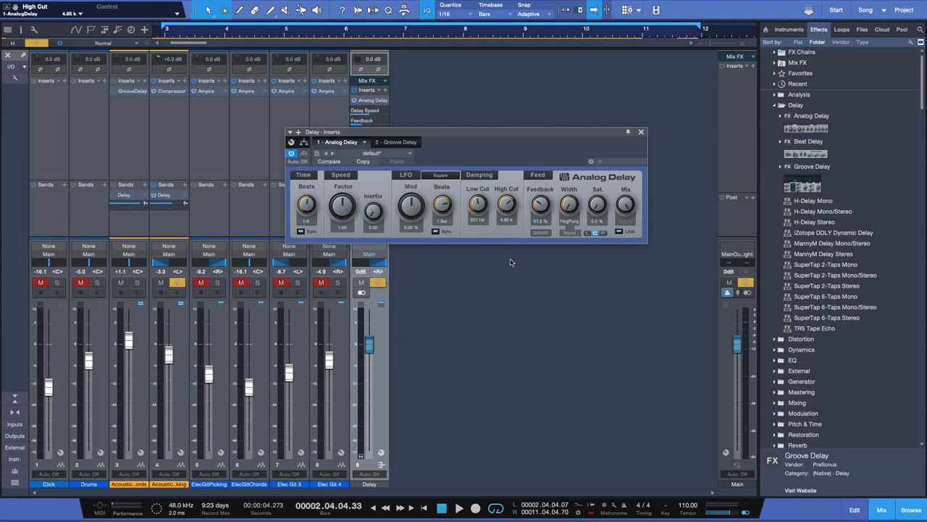
{"action": "left_click", "coordinate": [442, 507]}
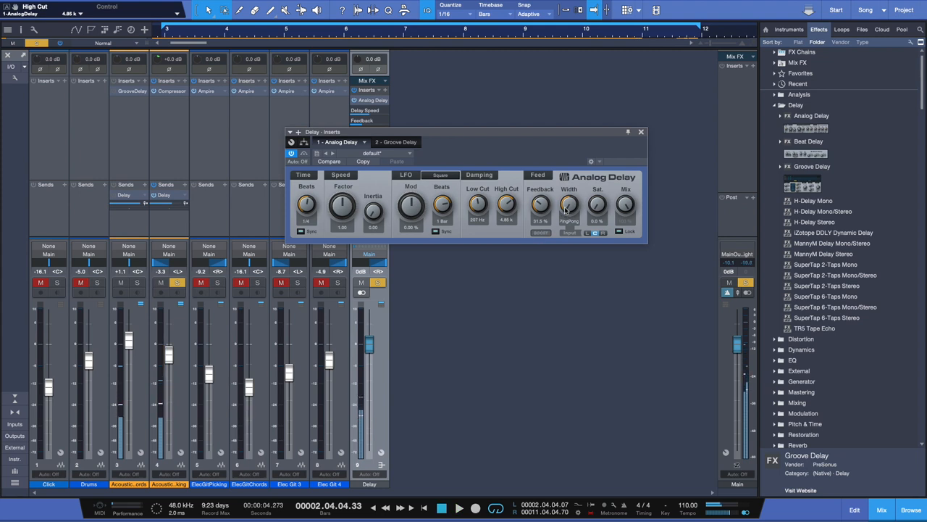
{"action": "left_click_drag", "start_coordinate": [569, 206], "coordinate": [568, 203]}
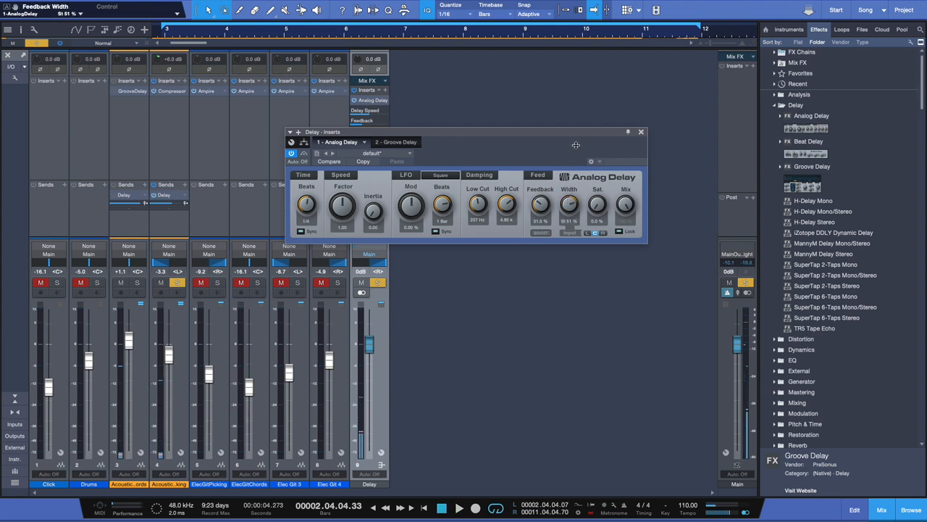
{"action": "left_click", "coordinate": [459, 507]}
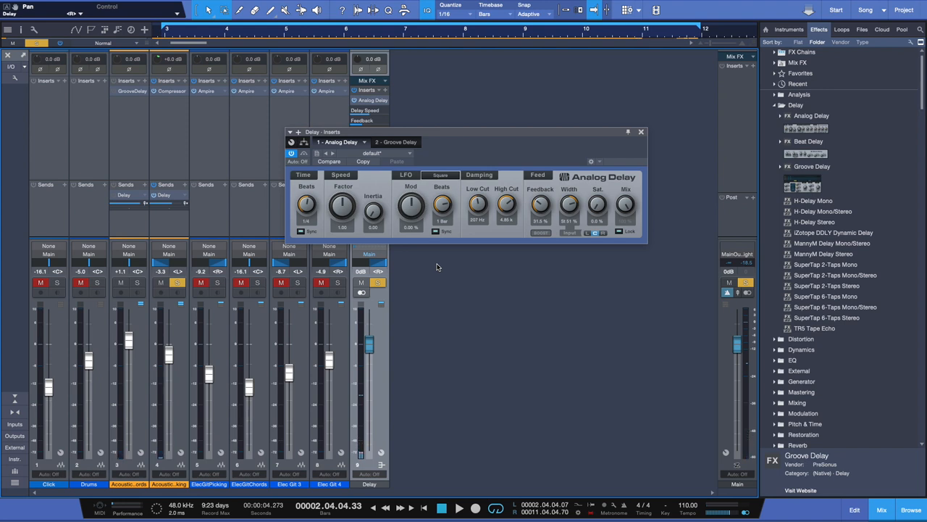
{"action": "mouse_move", "coordinate": [436, 268]}
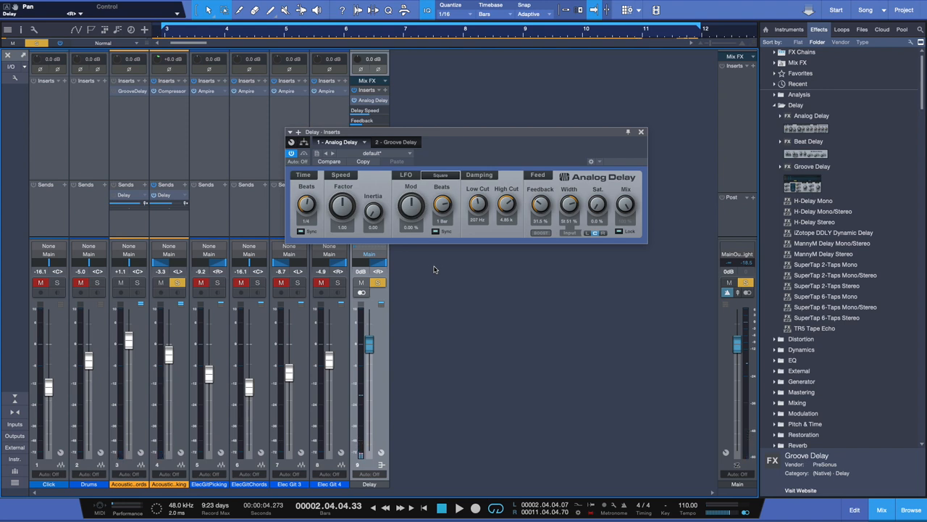
{"action": "mouse_move", "coordinate": [418, 301]}
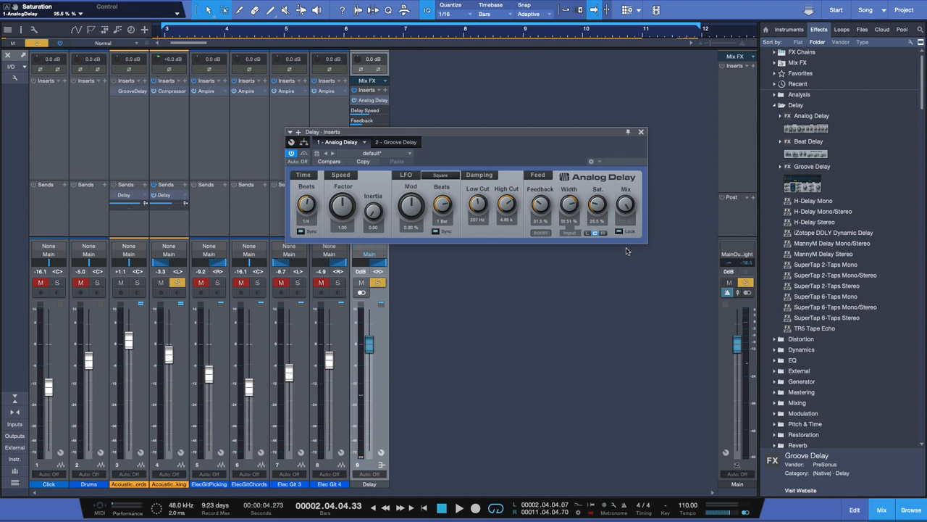
{"action": "left_click_drag", "start_coordinate": [625, 205], "coordinate": [626, 204]}
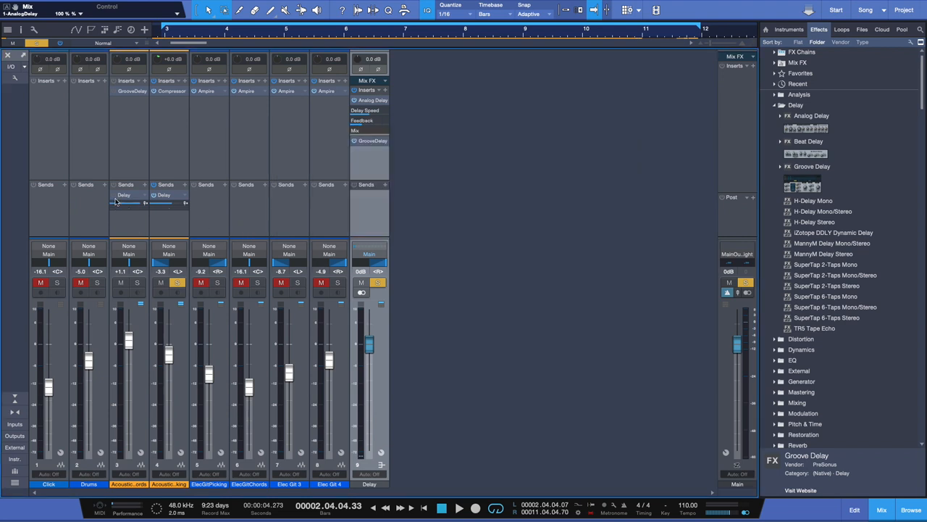
Step: Clear the solos on the tracks and Delay bus, then insert Beat Delay on Acoustic L Chords
{"action": "left_click", "coordinate": [376, 282]}
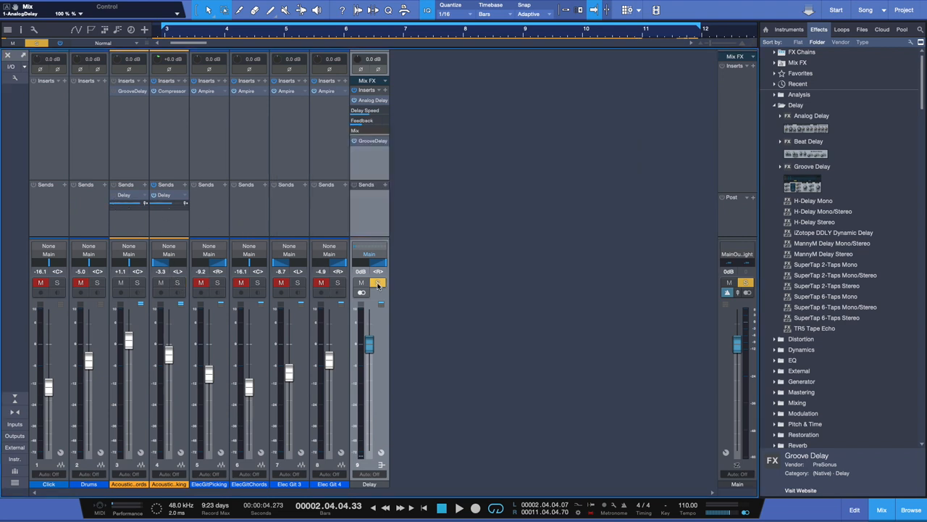
{"action": "left_click", "coordinate": [377, 282]}
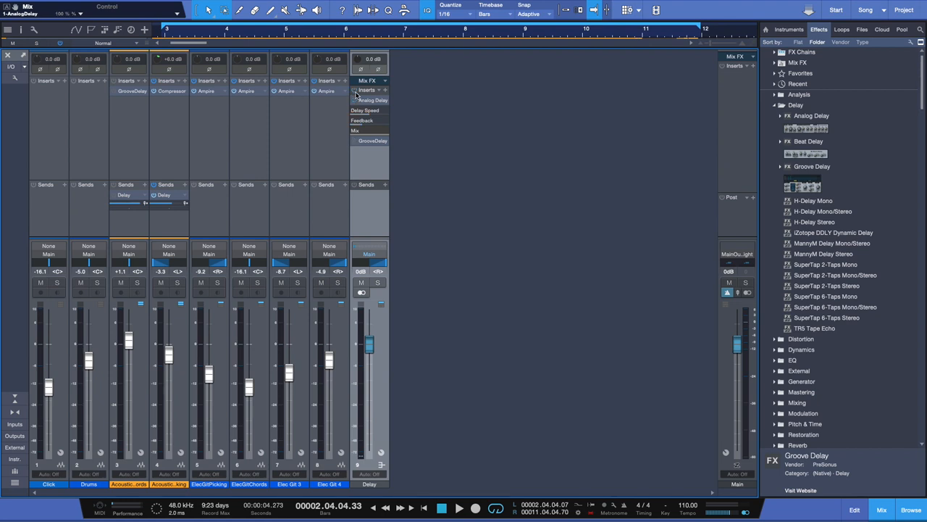
{"action": "left_click", "coordinate": [808, 141]}
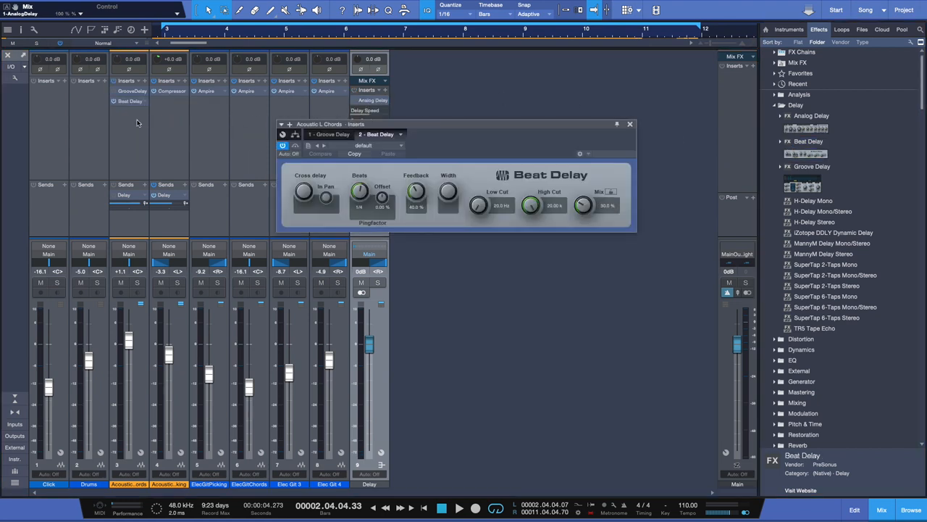
{"action": "mouse_move", "coordinate": [152, 250]}
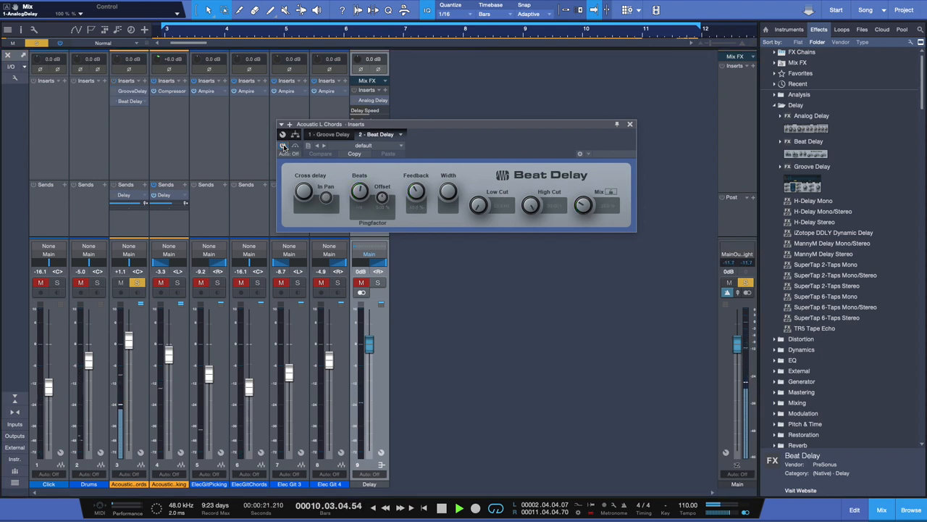
Step: Re-enable the Beat Delay after bypassing it and dismiss its editor
{"action": "left_click", "coordinate": [283, 145]}
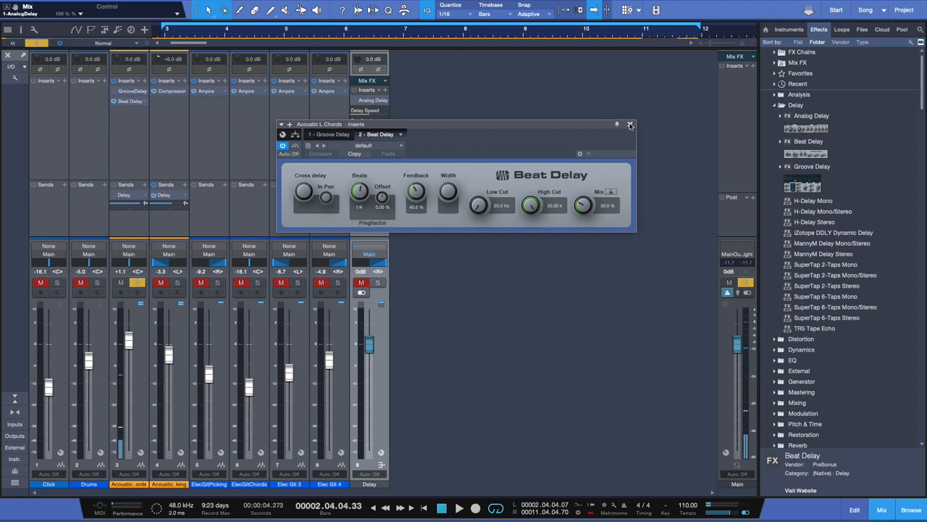
{"action": "left_click", "coordinate": [630, 124]}
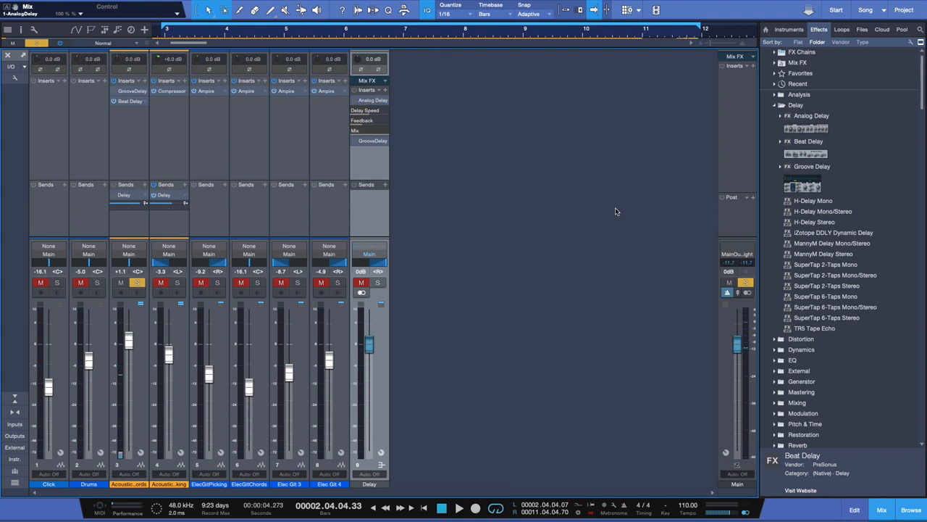